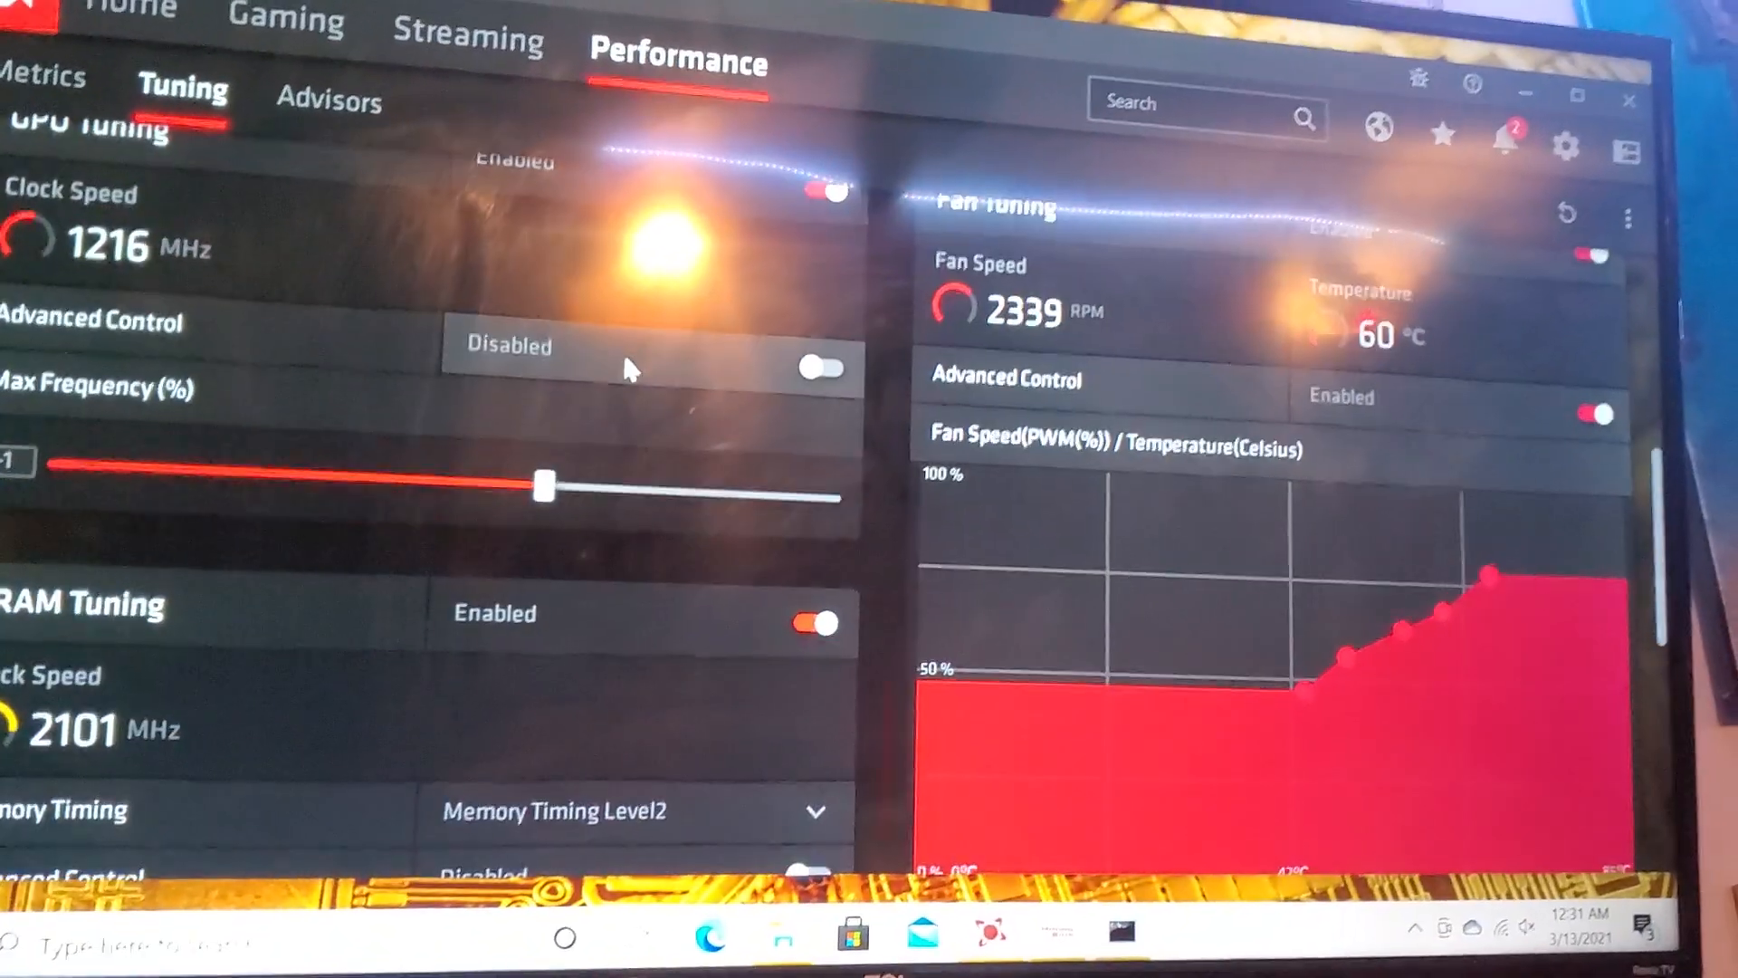
Apply the -50% power limit so the GPU's power draw drops to about 79 W
scroll(down, 3)
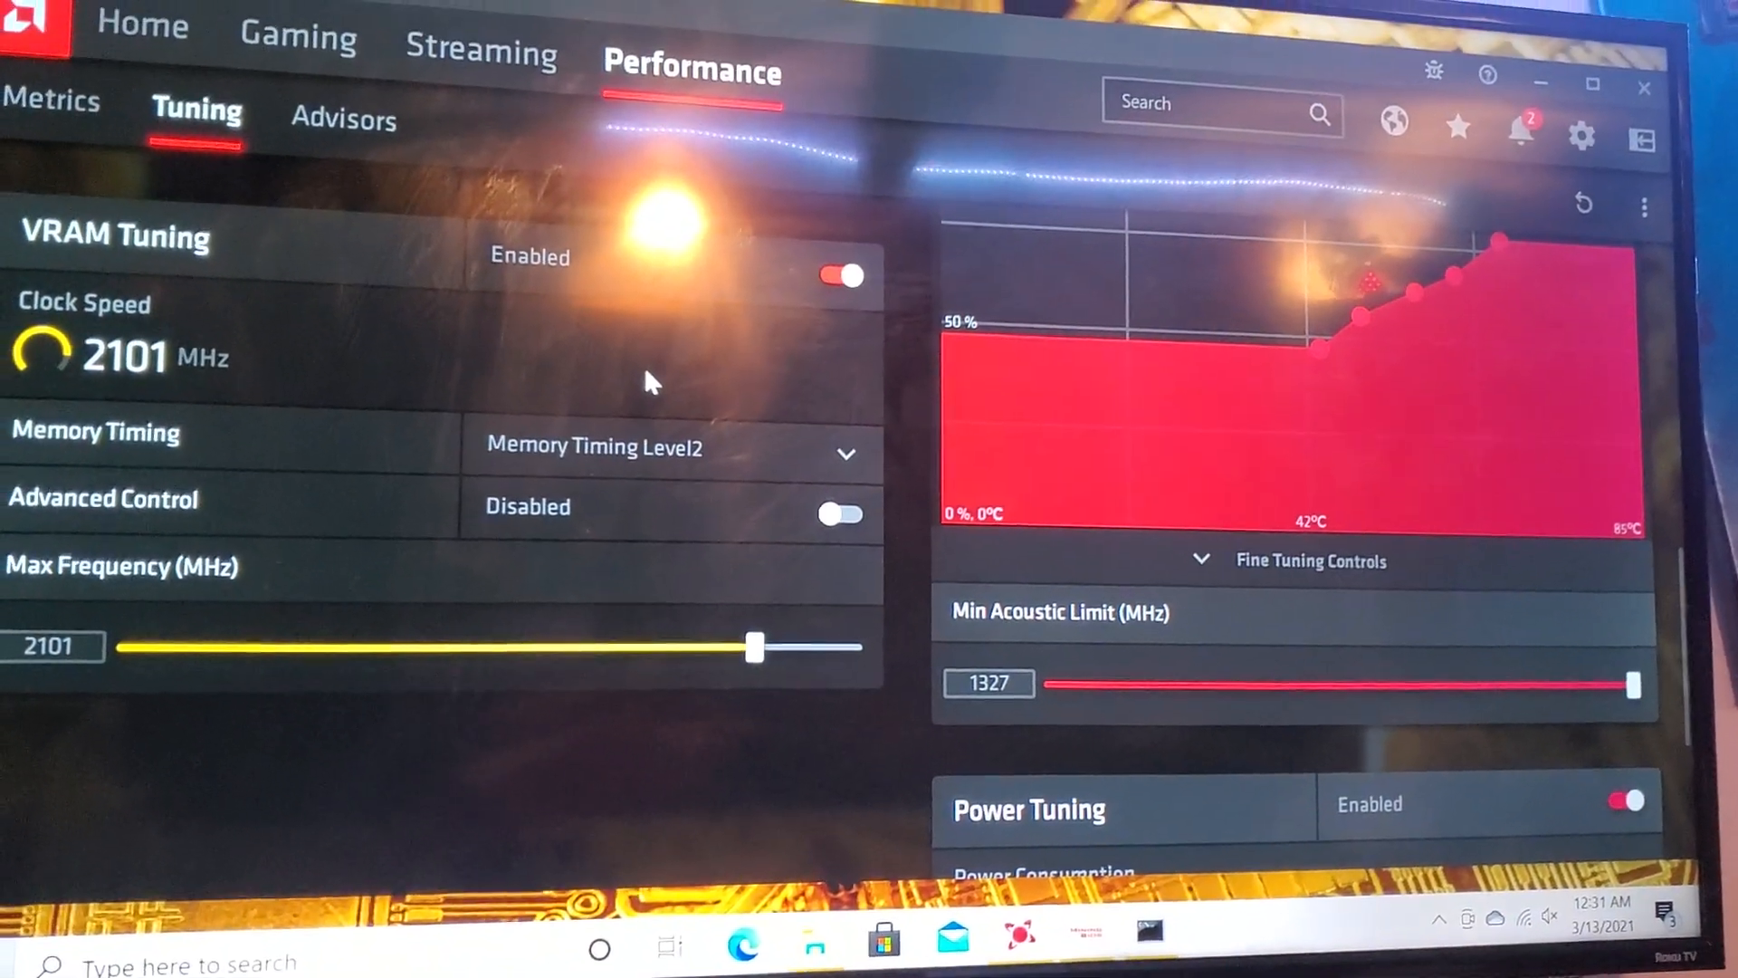
scroll(down, 3)
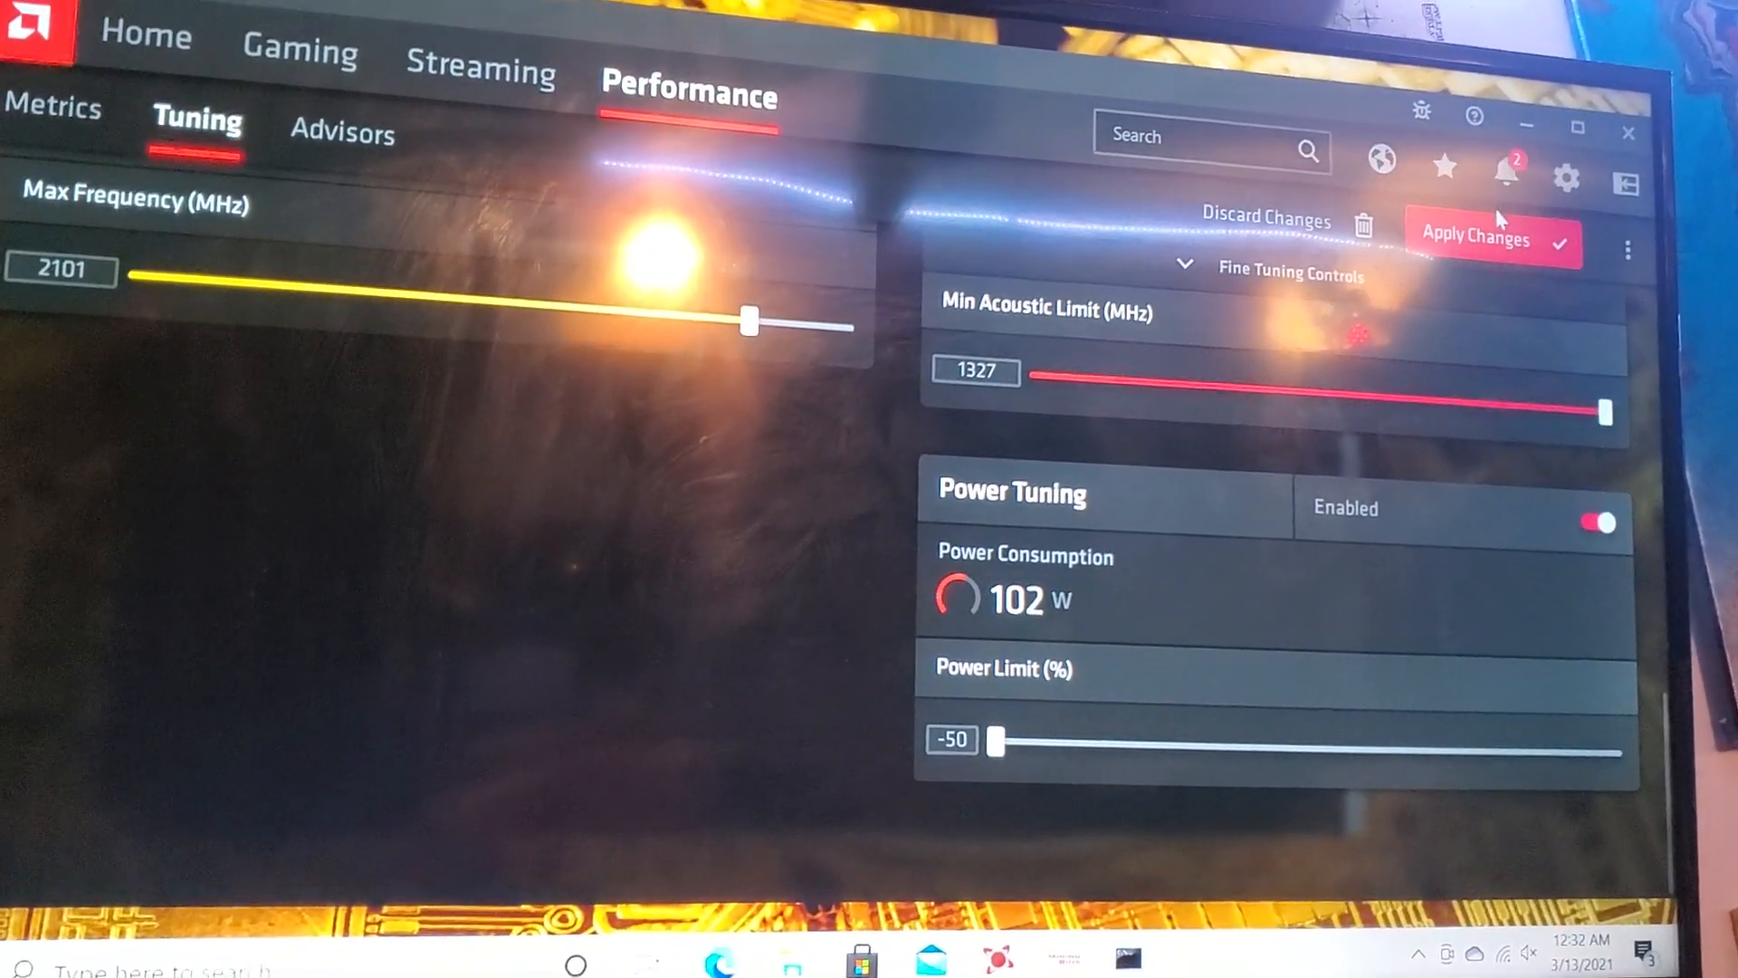
click(1474, 235)
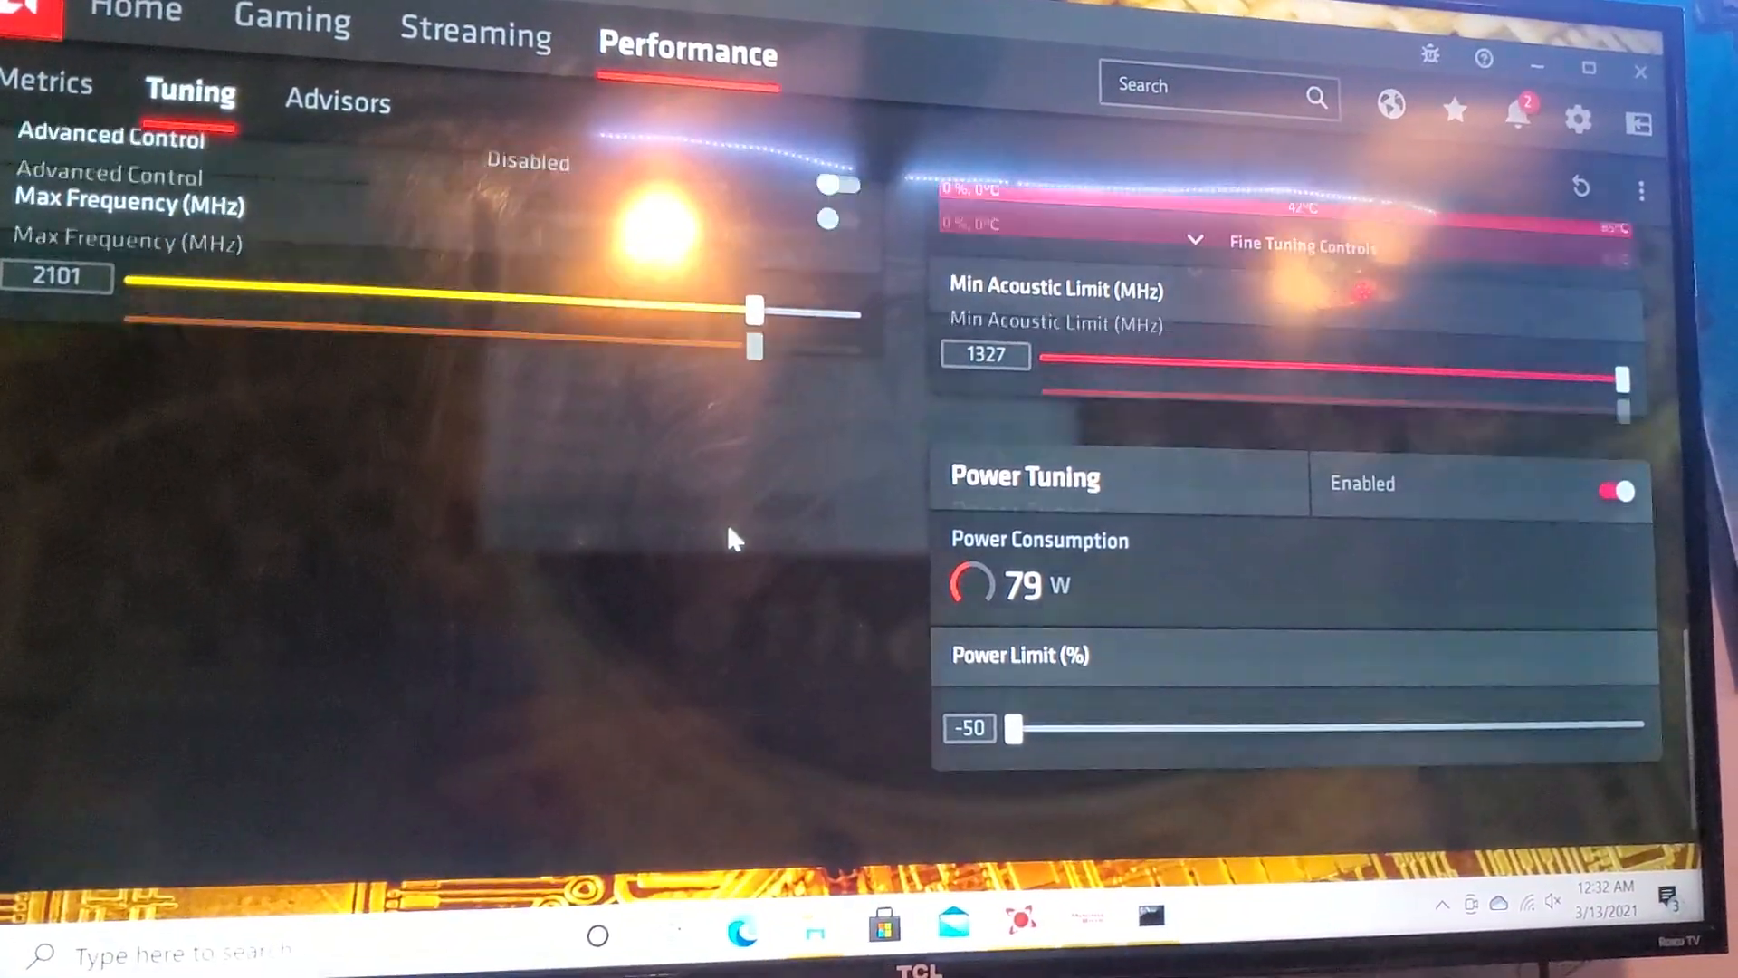
scroll(up, 3)
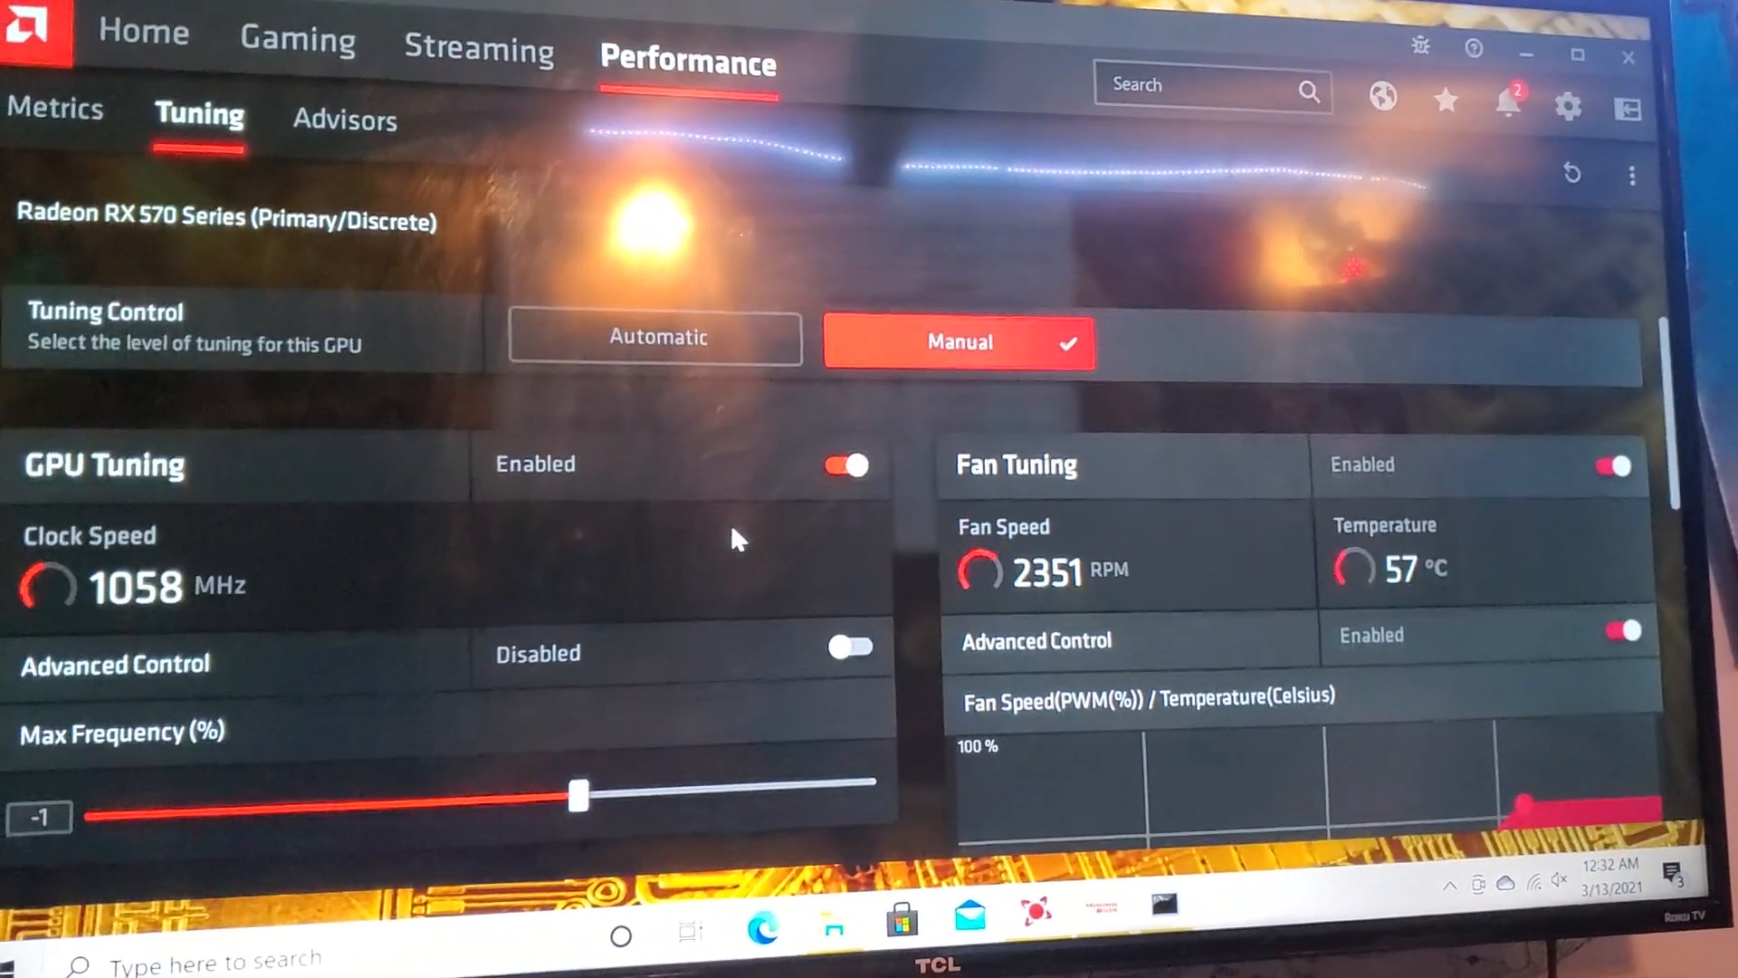
Set the RX 570's VRAM tuning to Memory Timing Level2 and apply the change
scroll(down, 3)
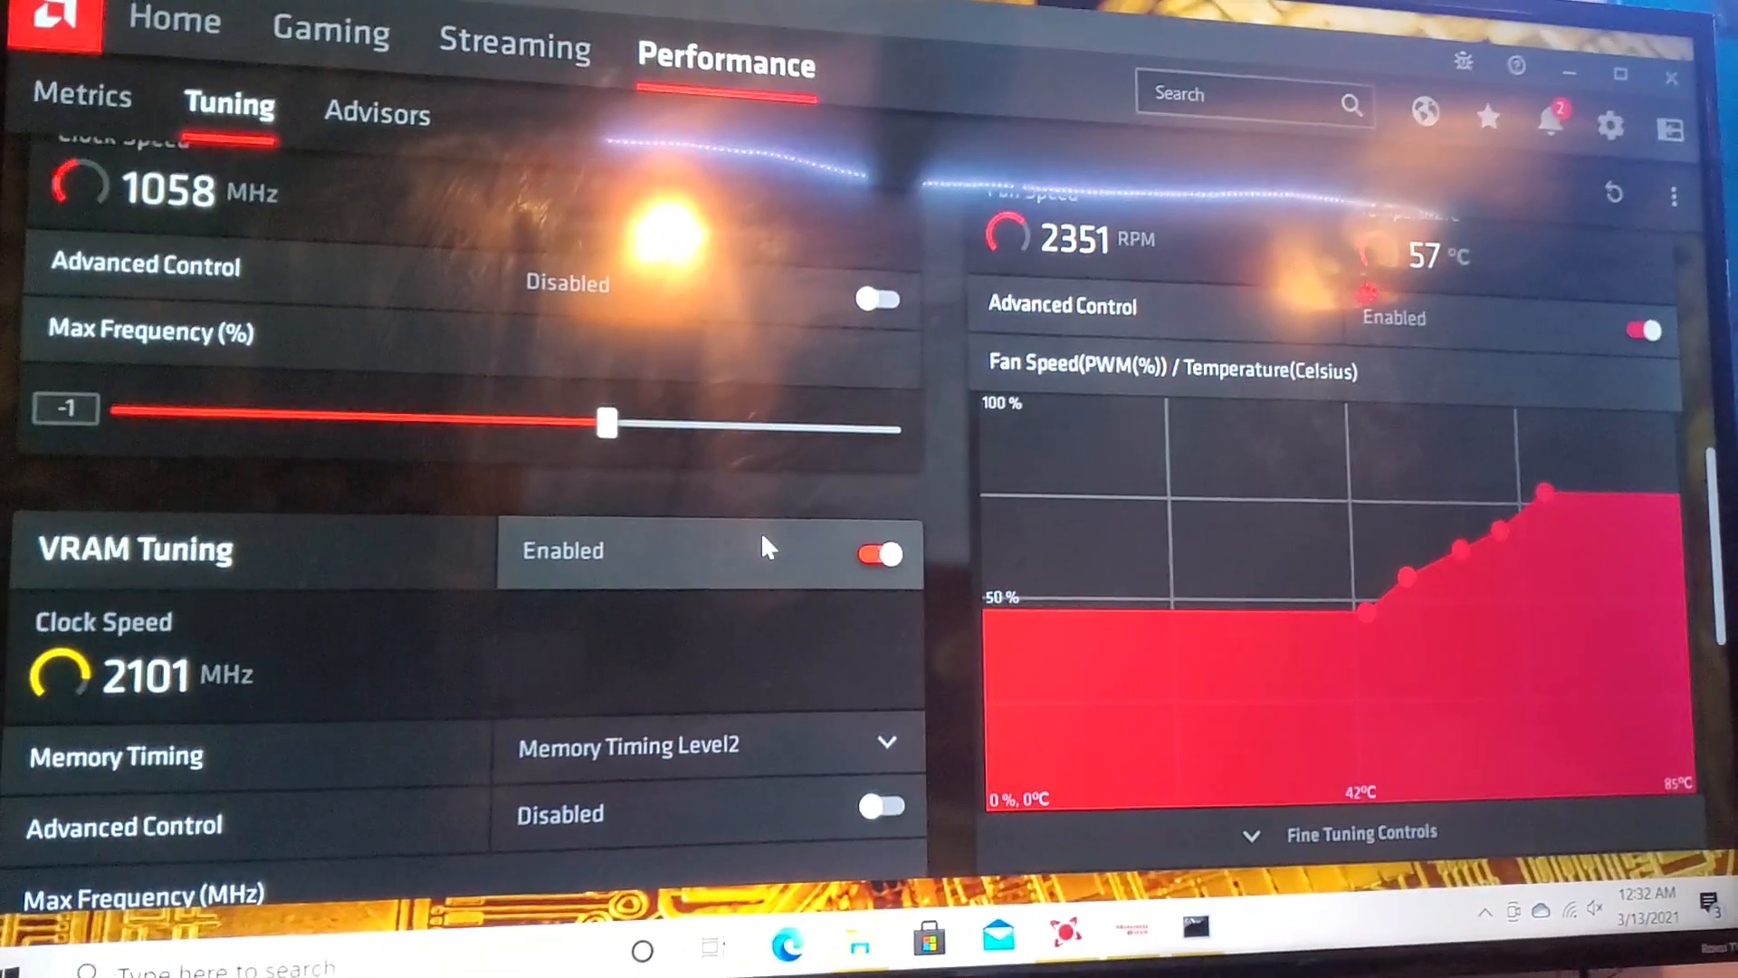
scroll(down, 3)
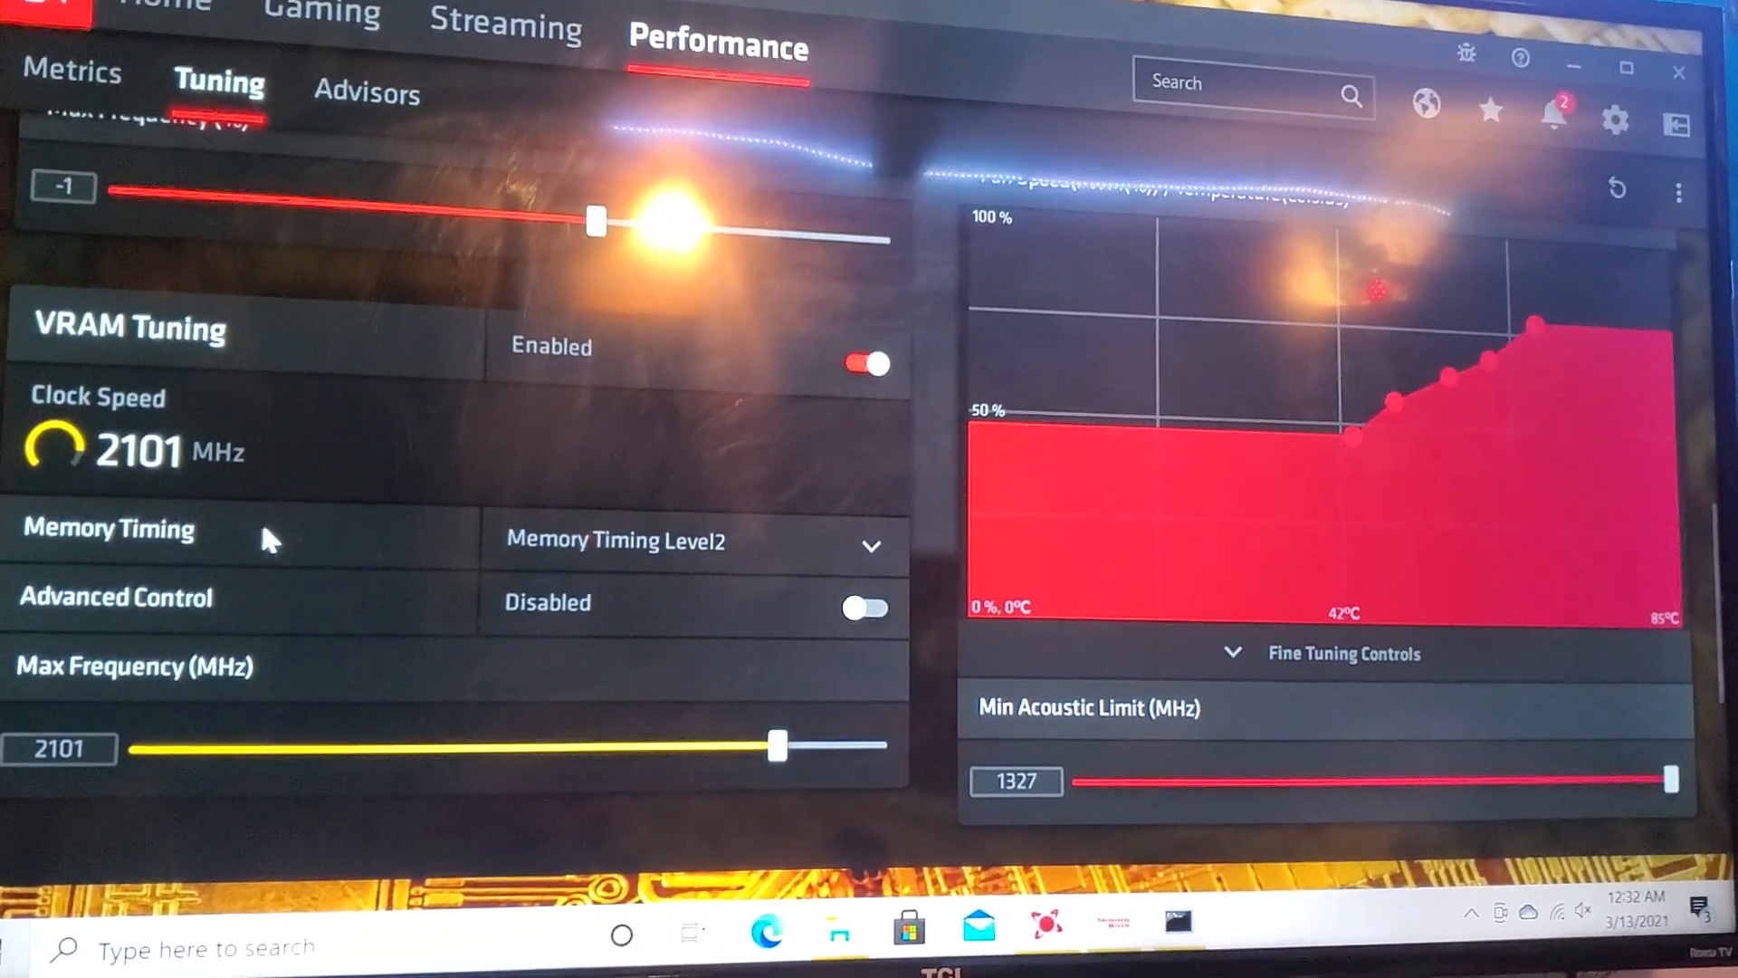
click(695, 540)
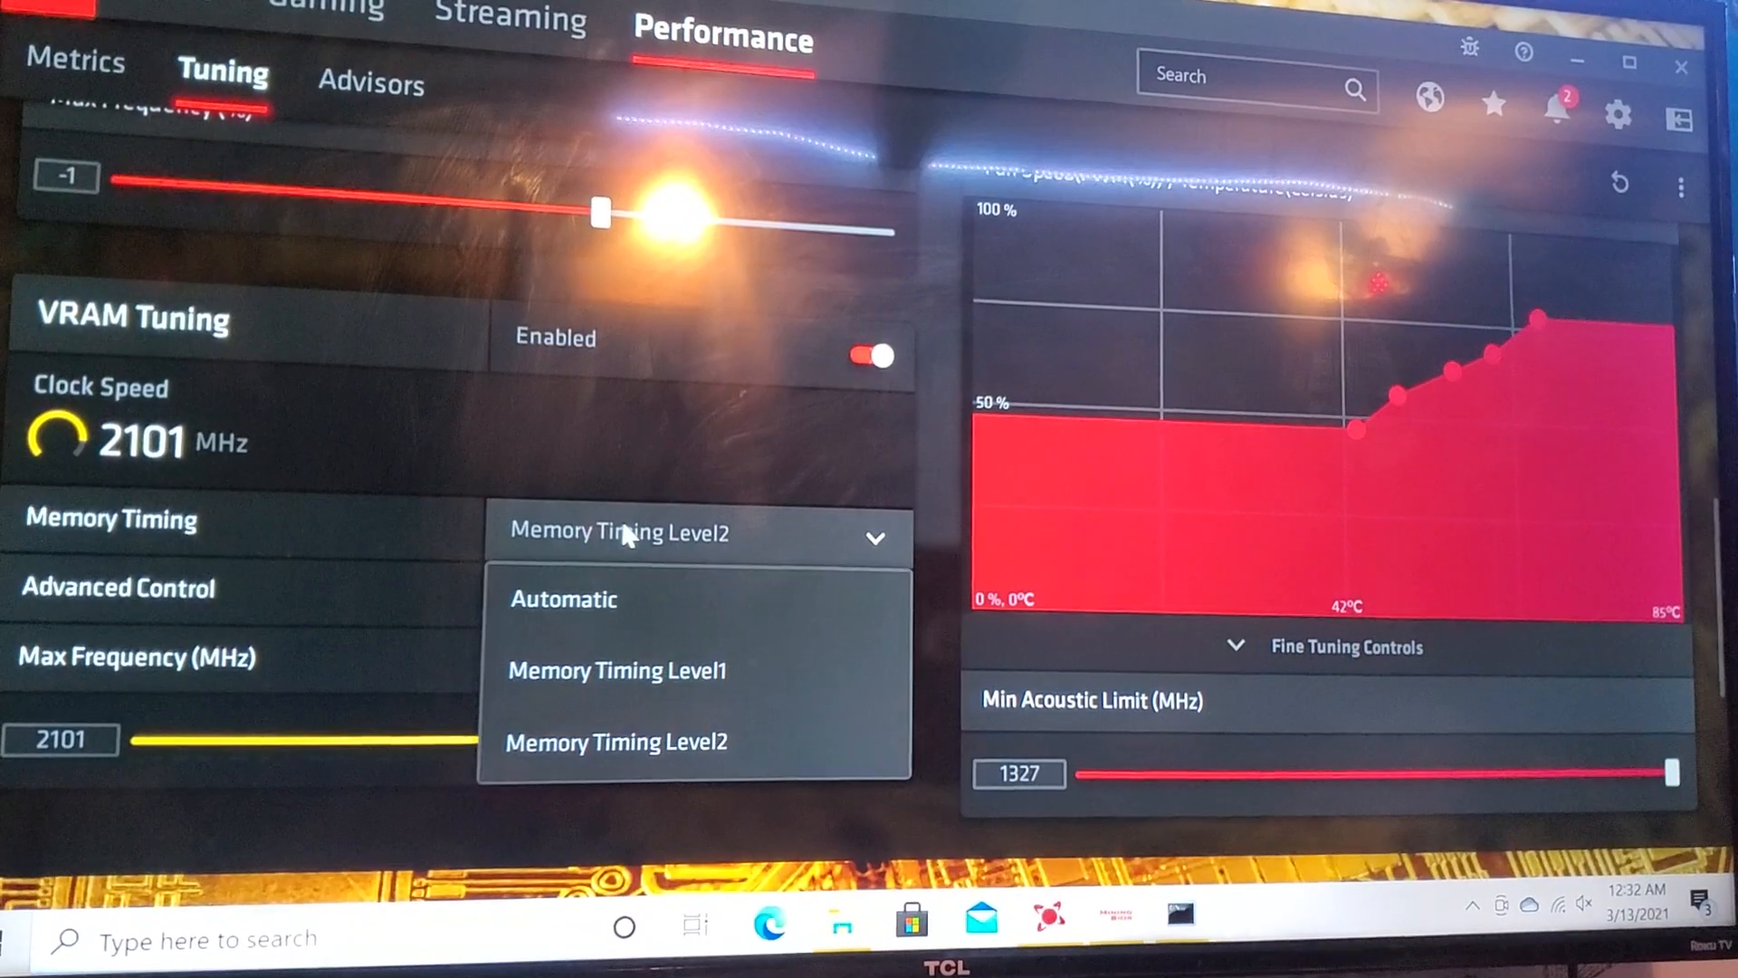
click(616, 742)
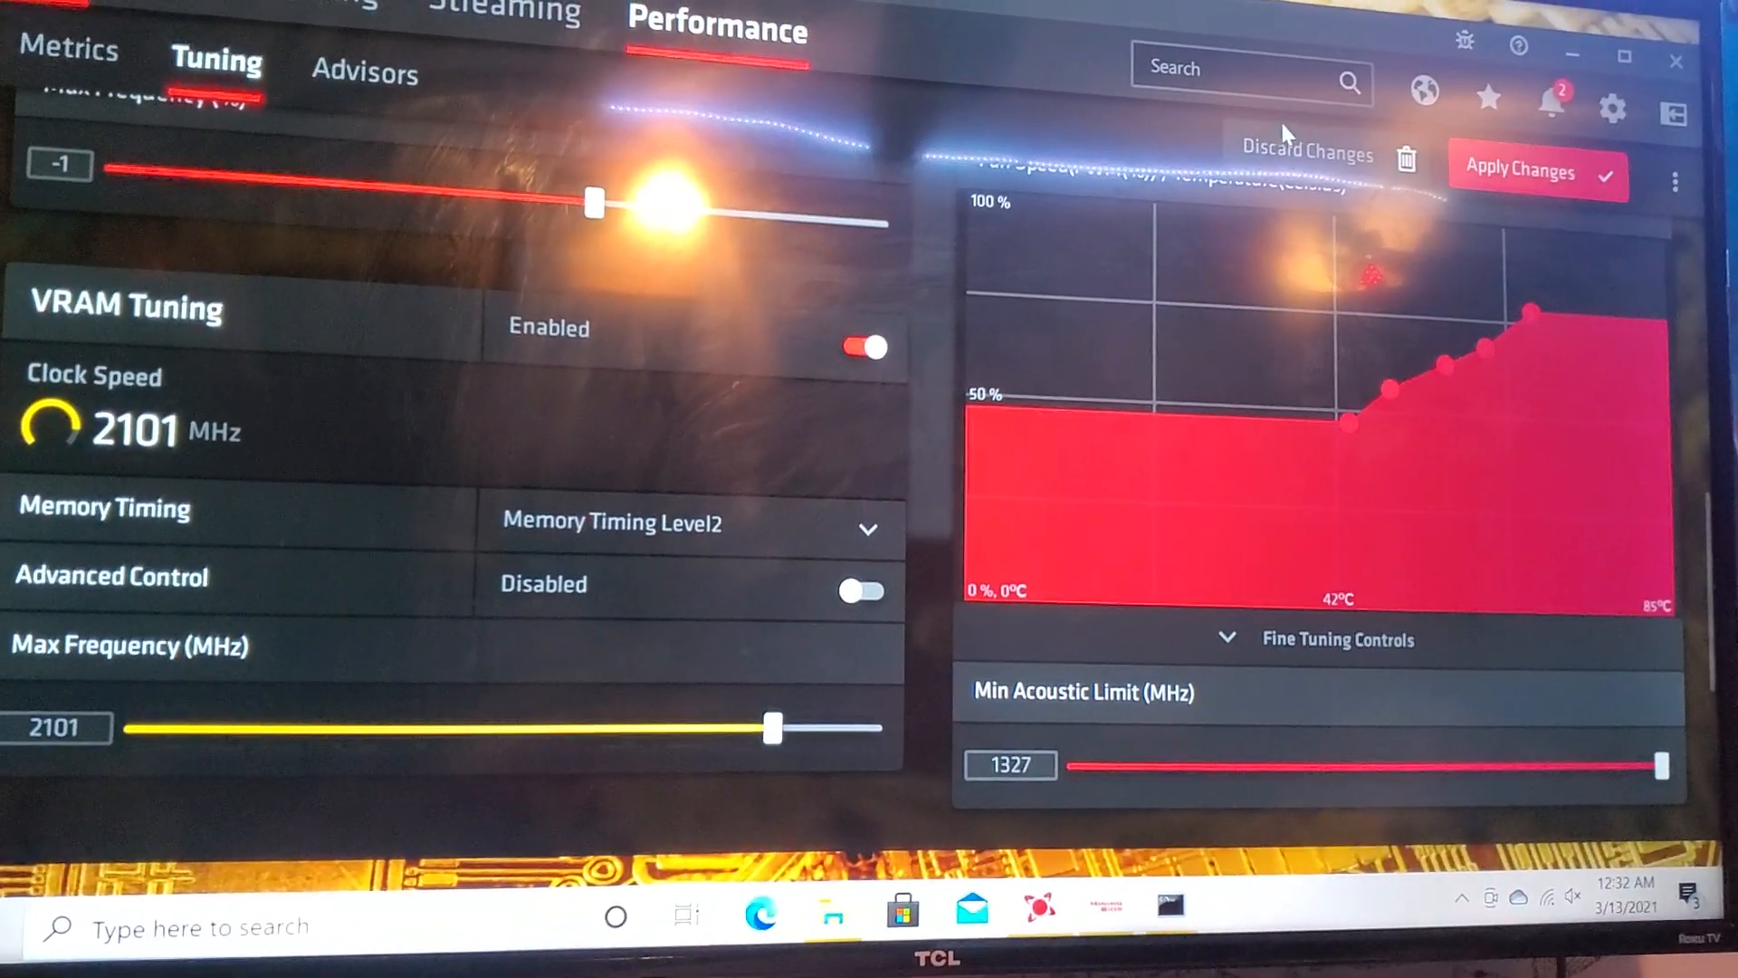
click(1519, 170)
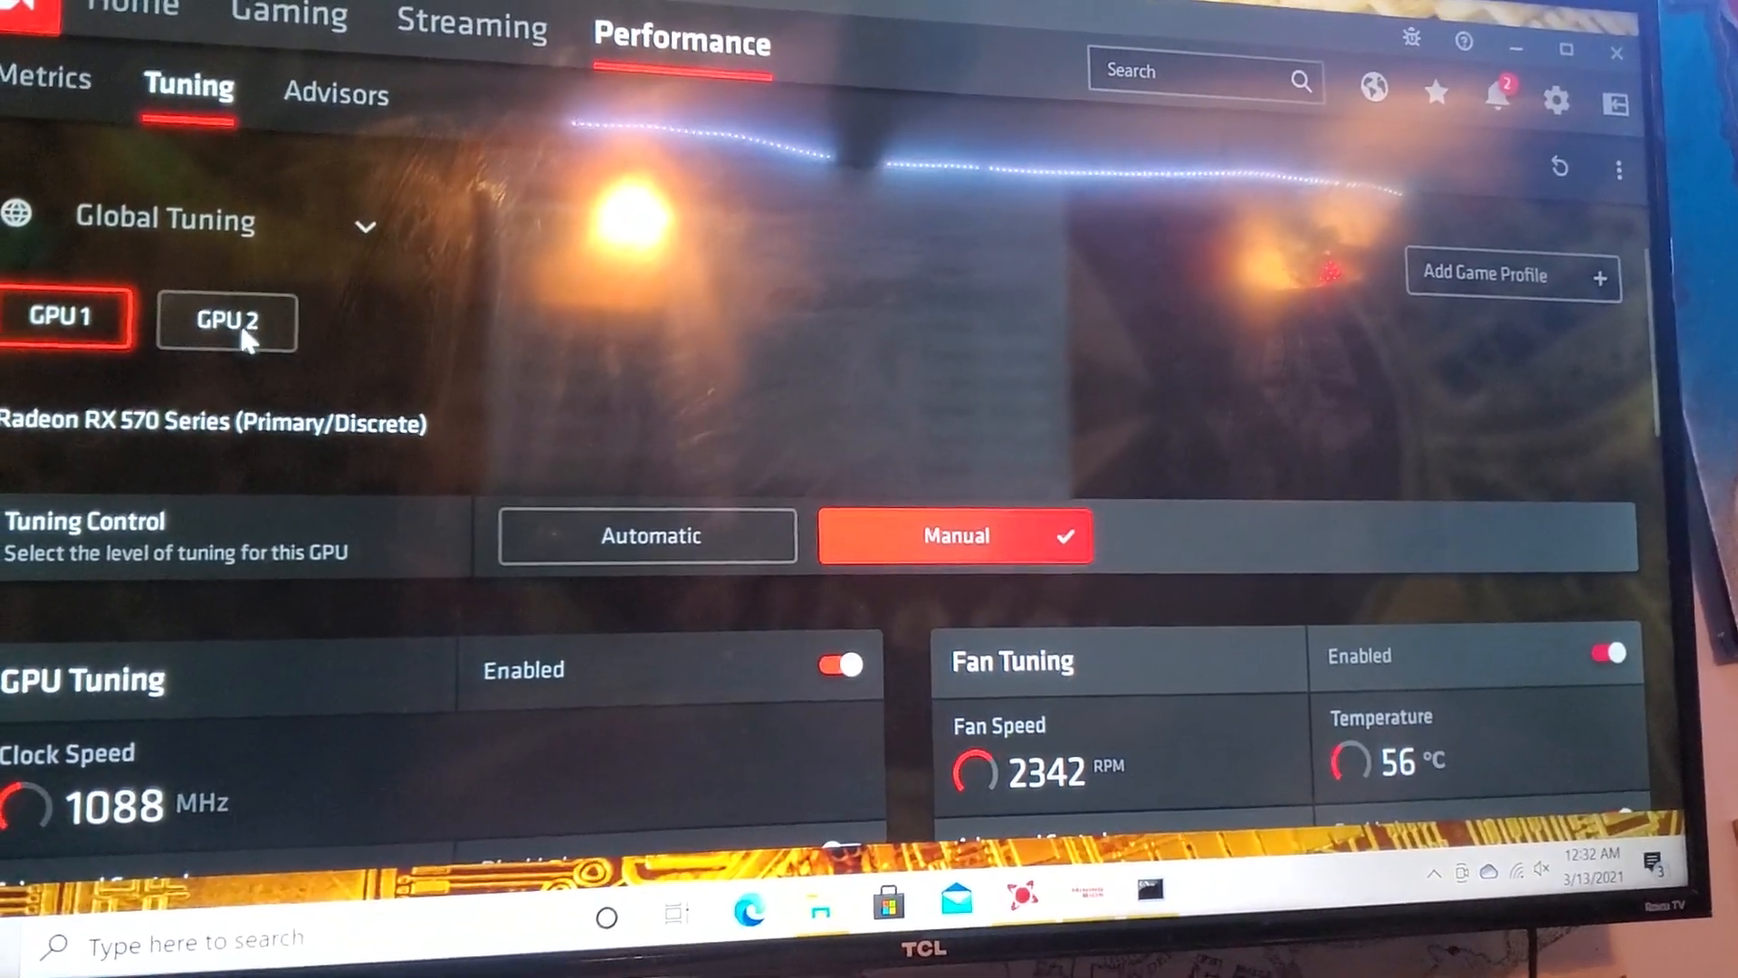
Review GPU 2's tuning, then bring up the System page showing driver 20.11.2 and both GPUs
scroll(down, 3)
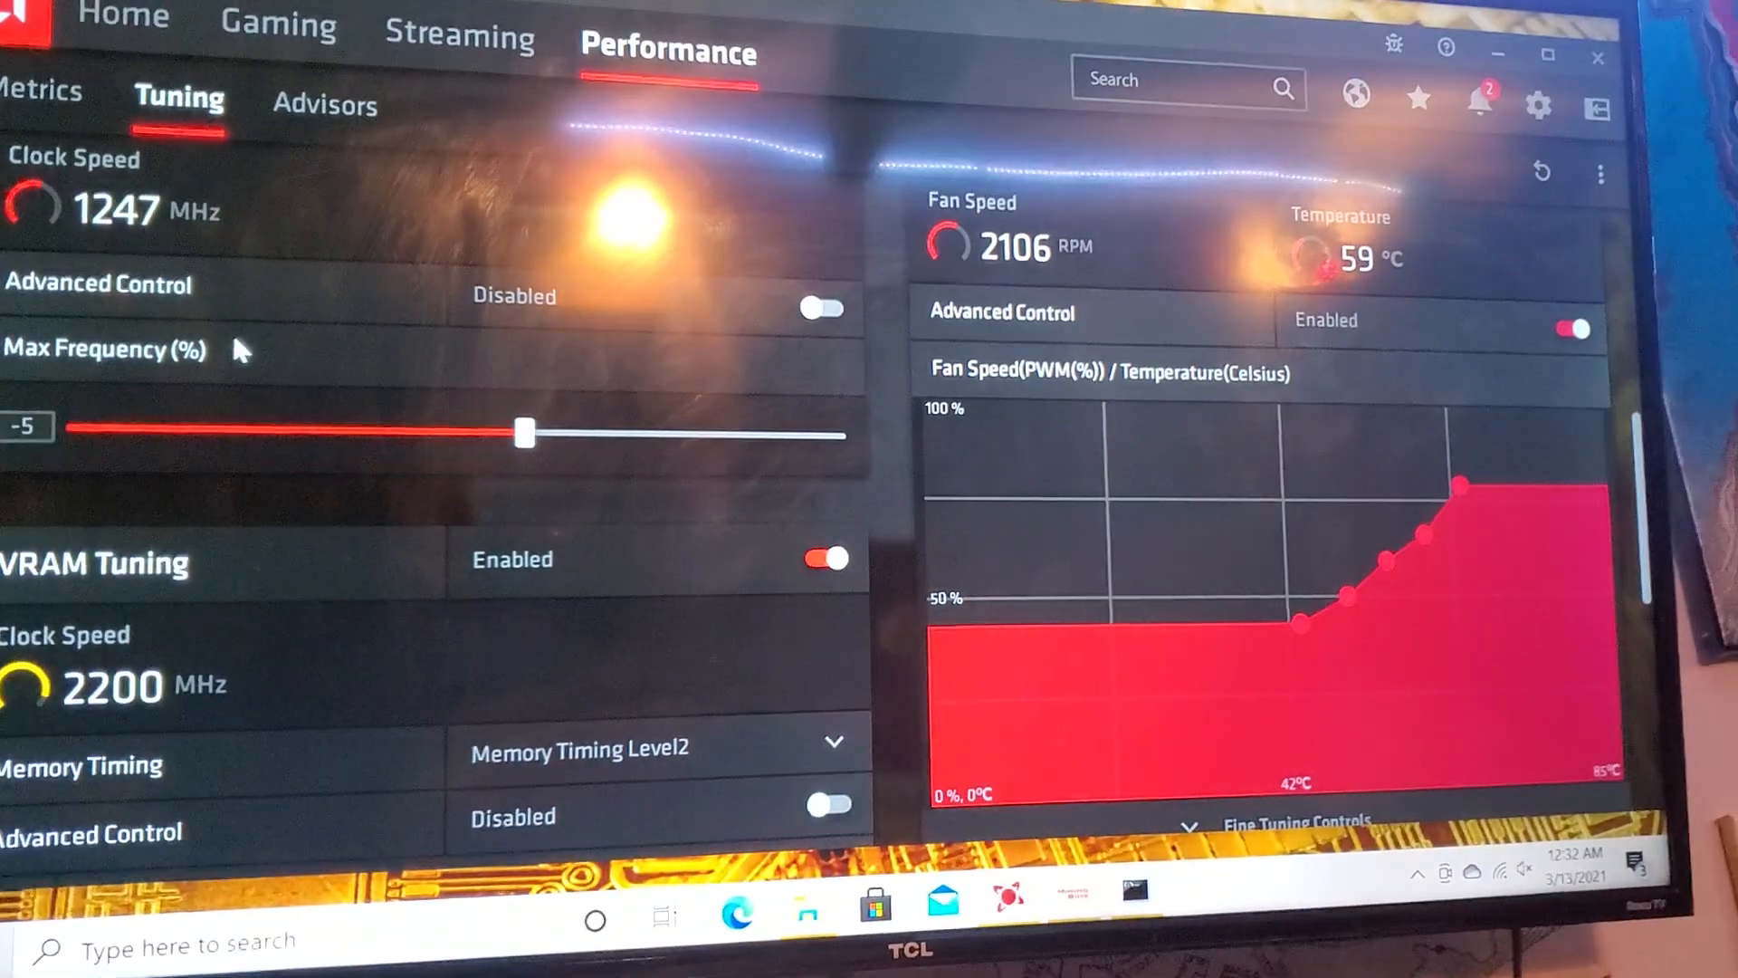
scroll(down, 3)
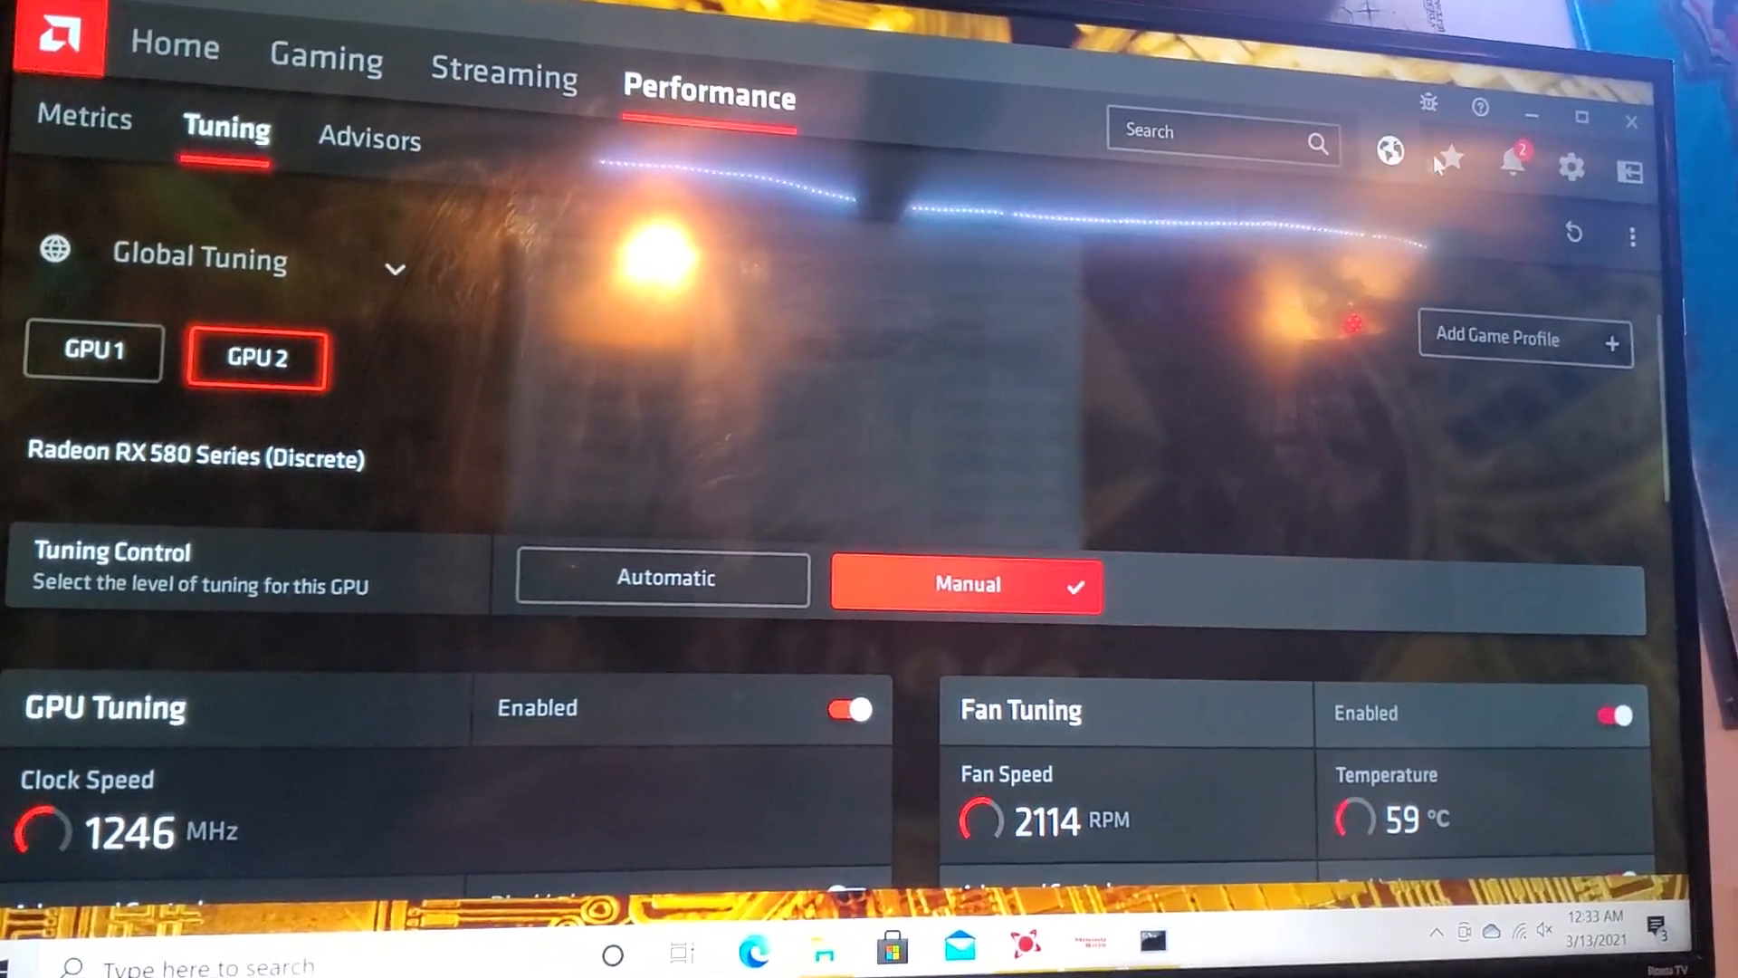
click(1510, 167)
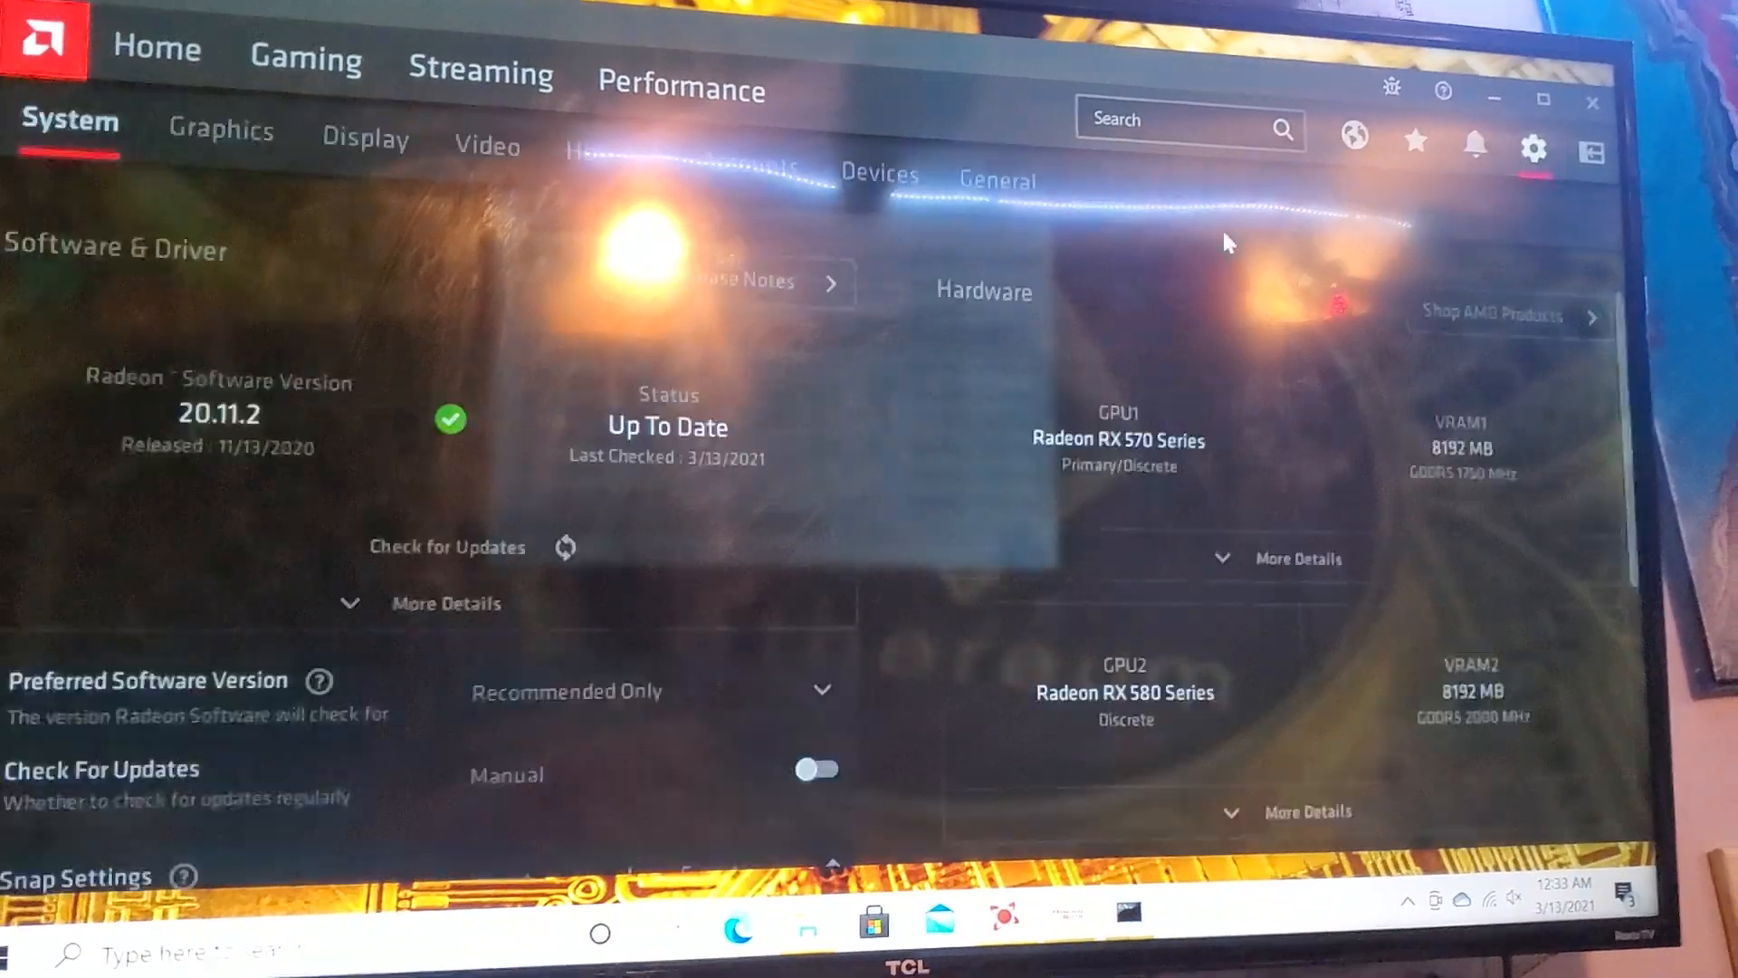
Switch to the Graphics settings showing the Custom profile for GPU 1 (RX 570)
scroll(down, 3)
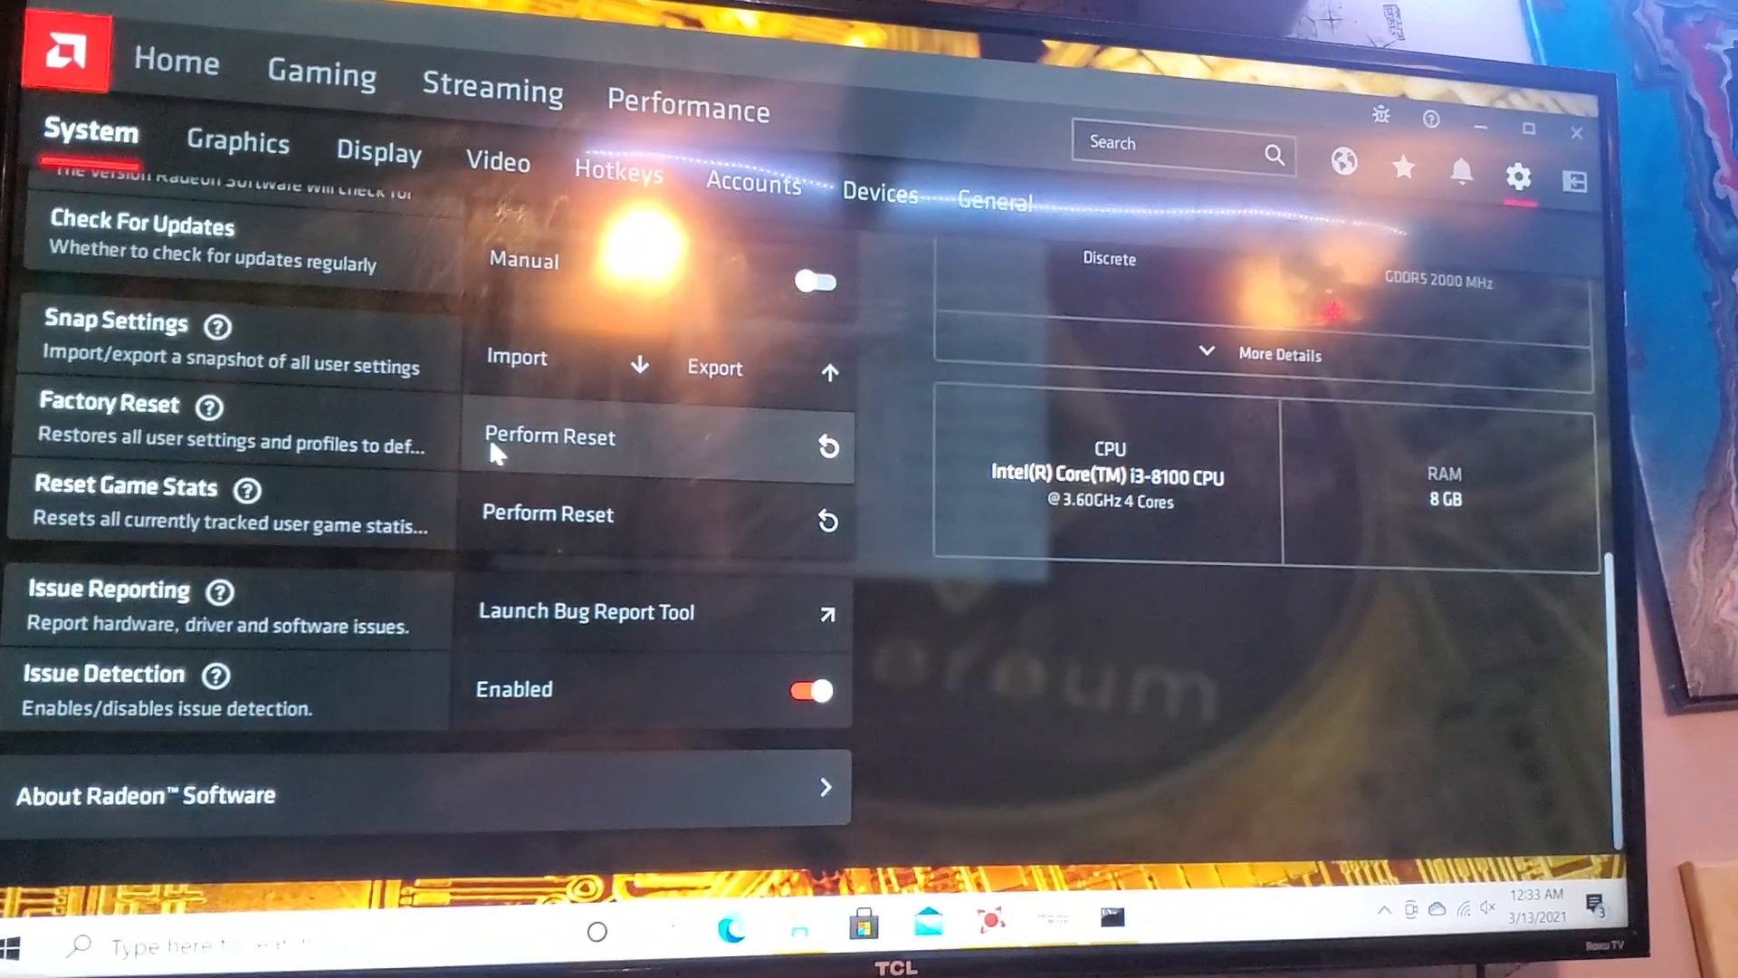
scroll(up, 3)
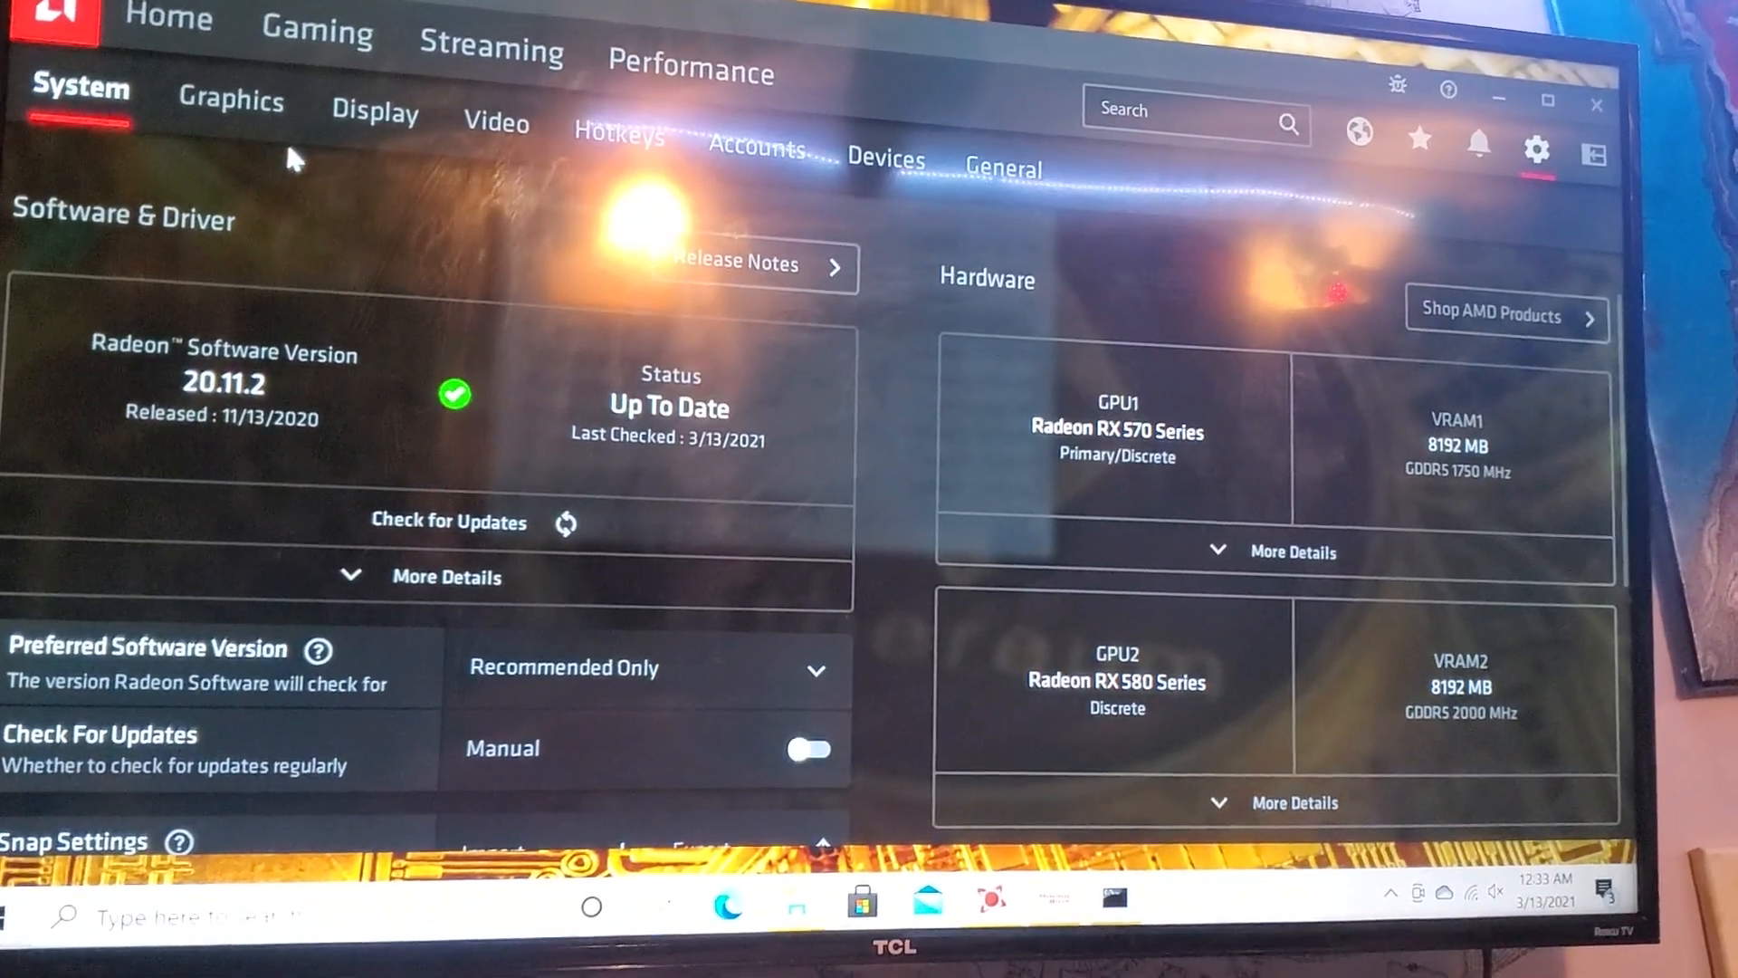
click(230, 101)
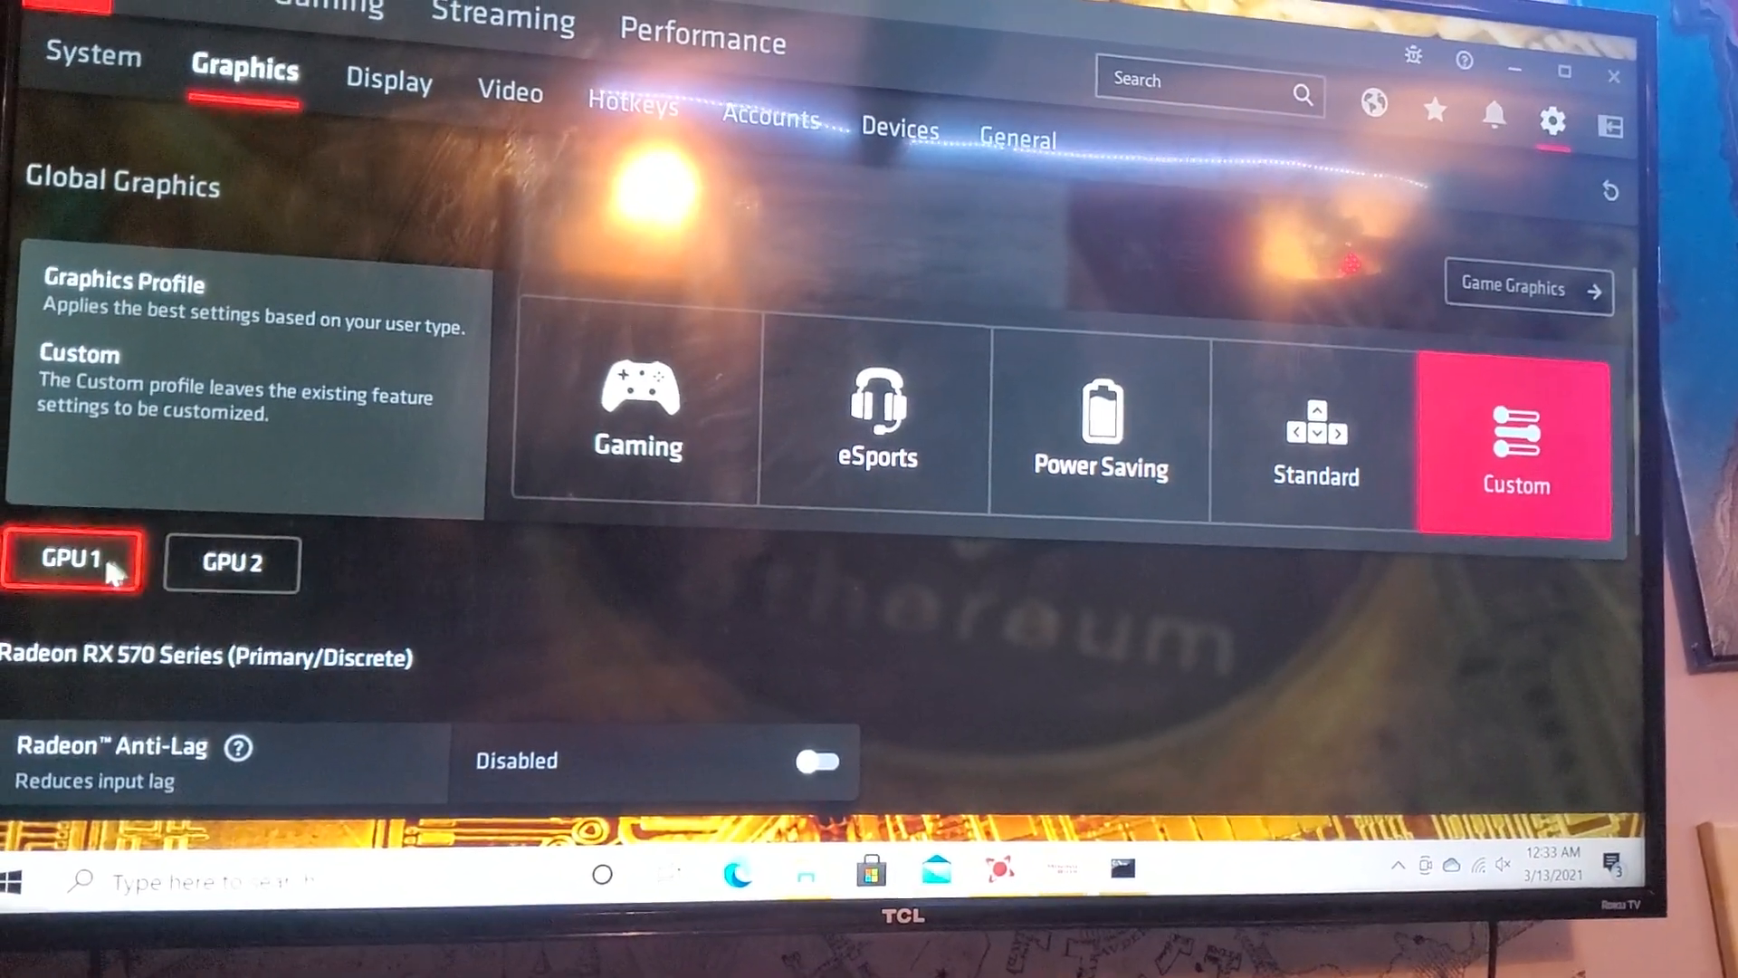
scroll(down, 3)
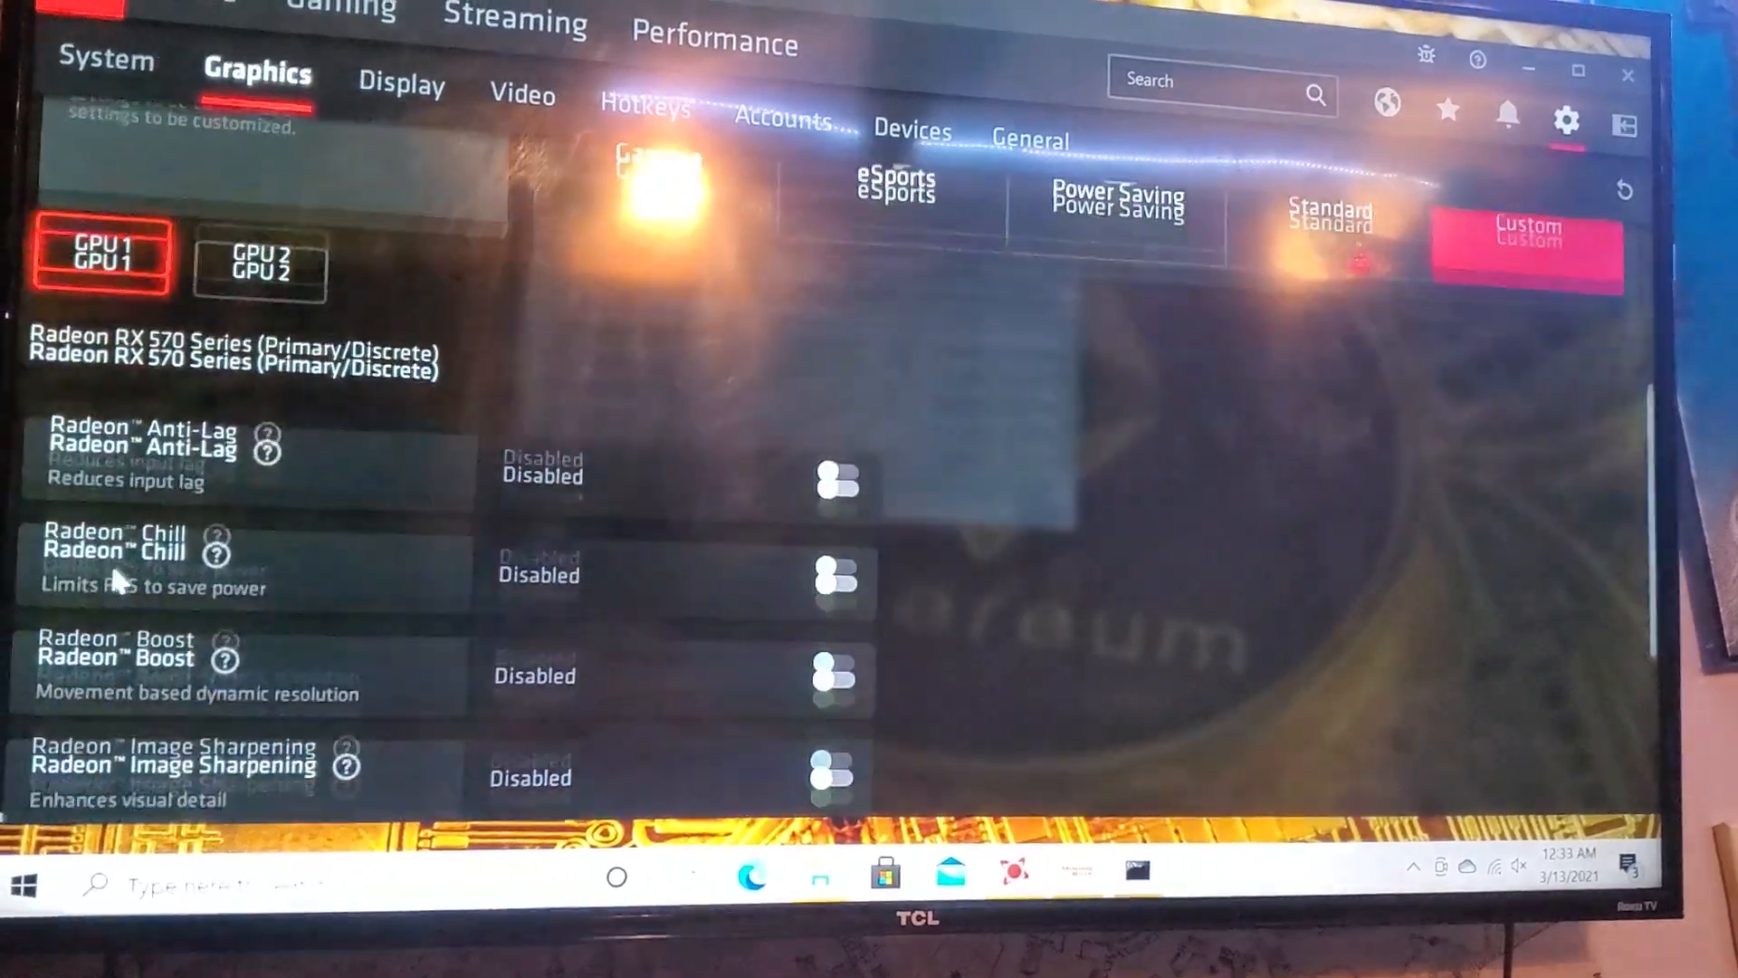
scroll(down, 3)
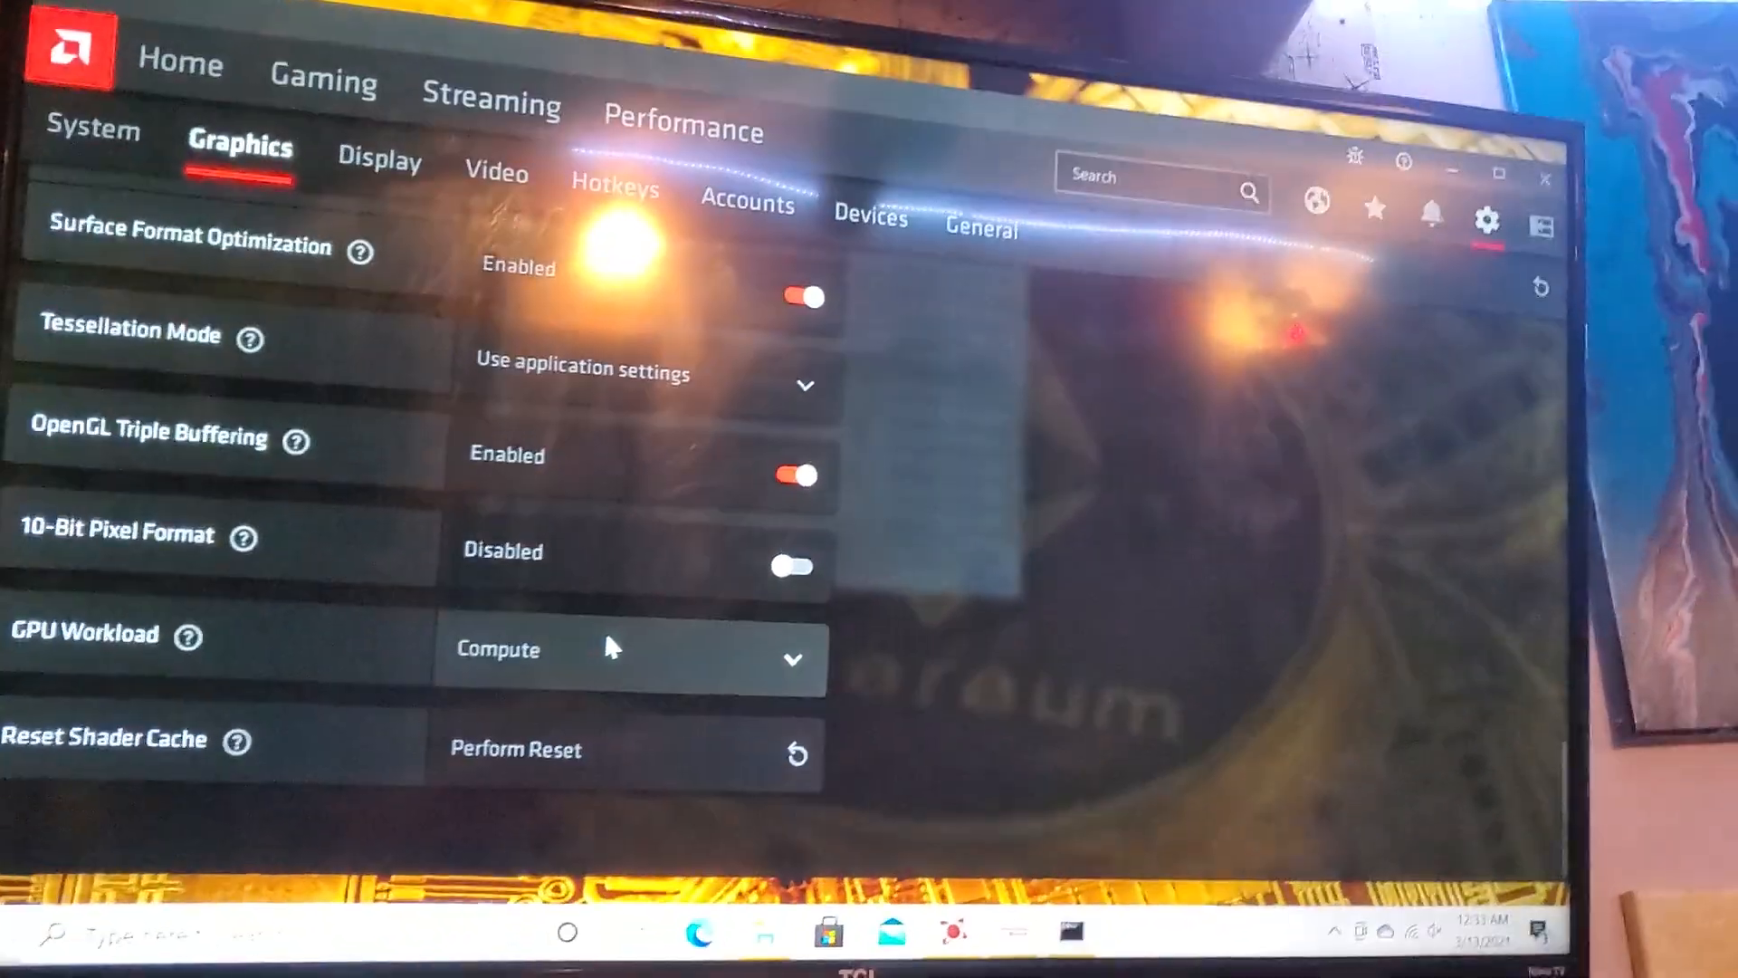
scroll(up, 3)
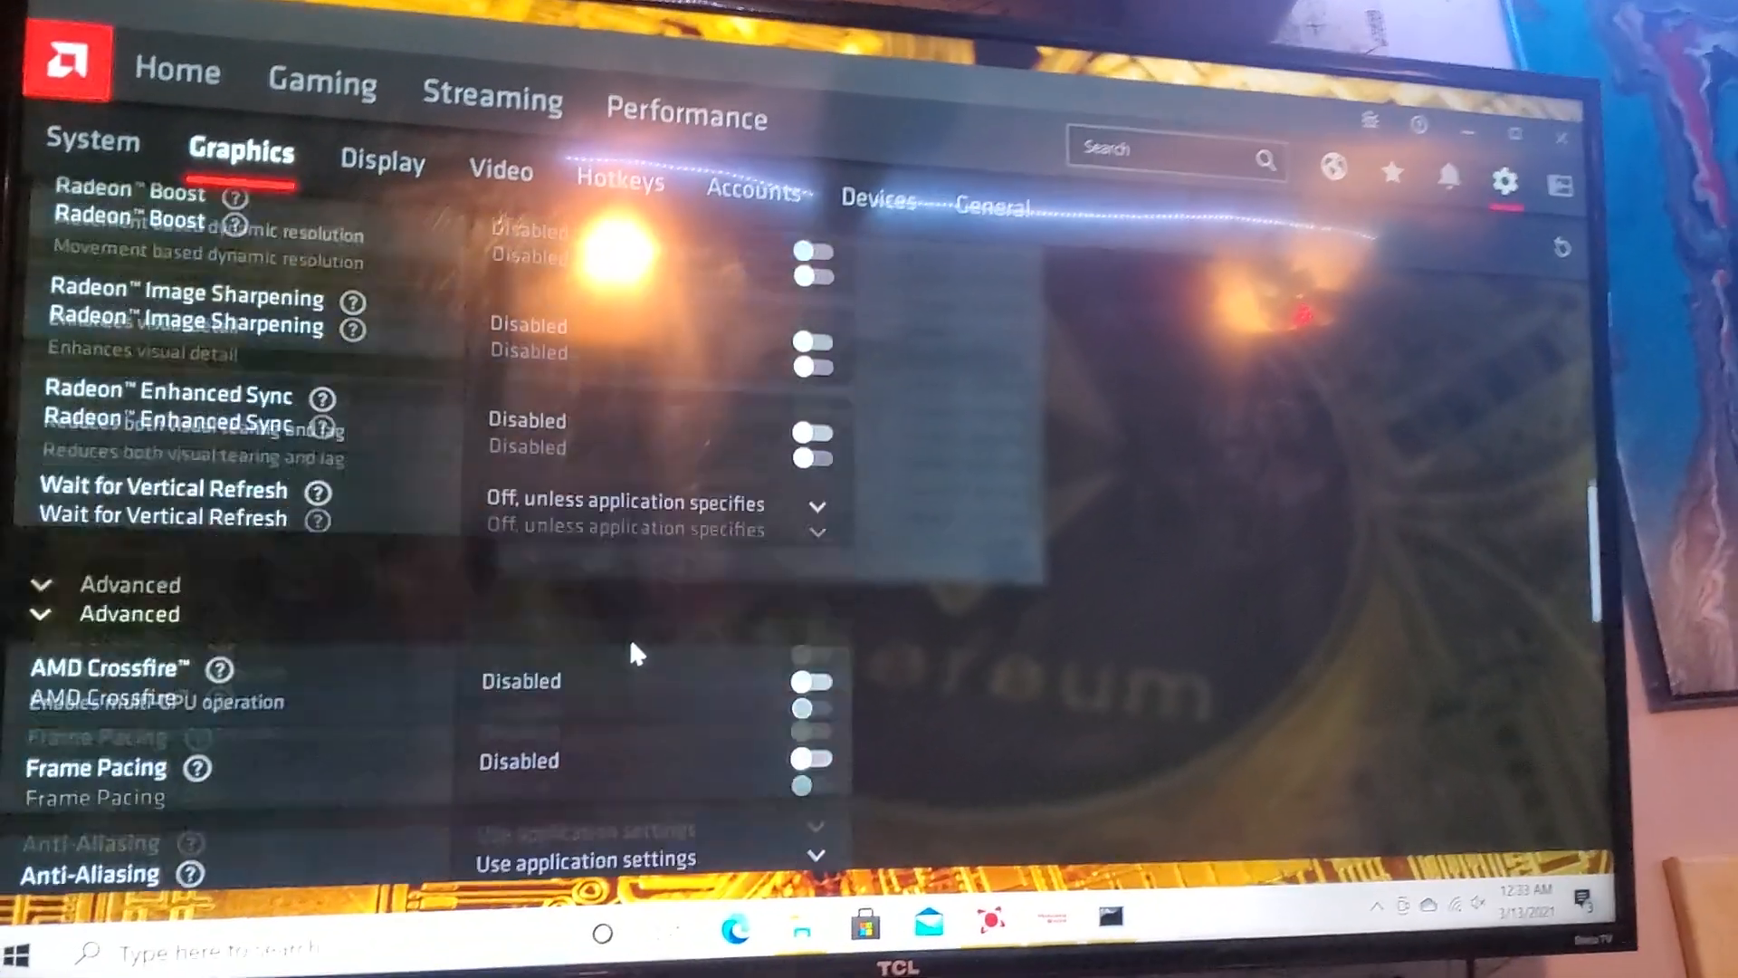
scroll(up, 3)
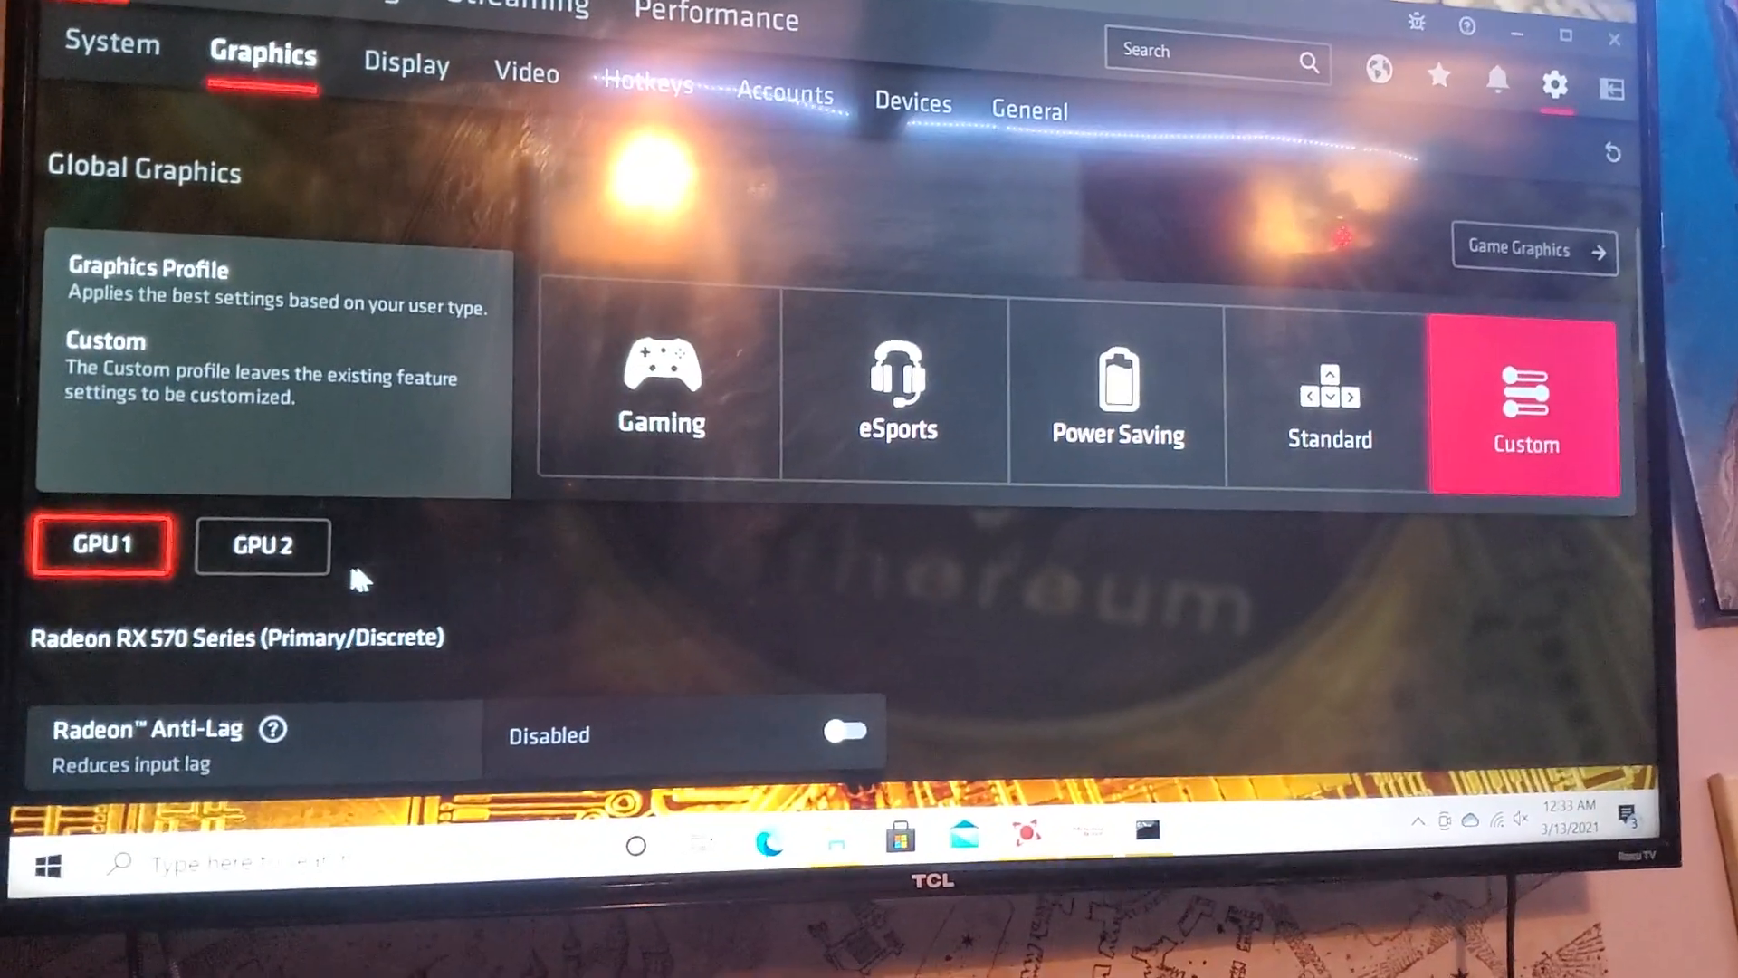
Show GPU 2 (RX 580) graphics settings and confirm GPU Workload is Compute
click(263, 545)
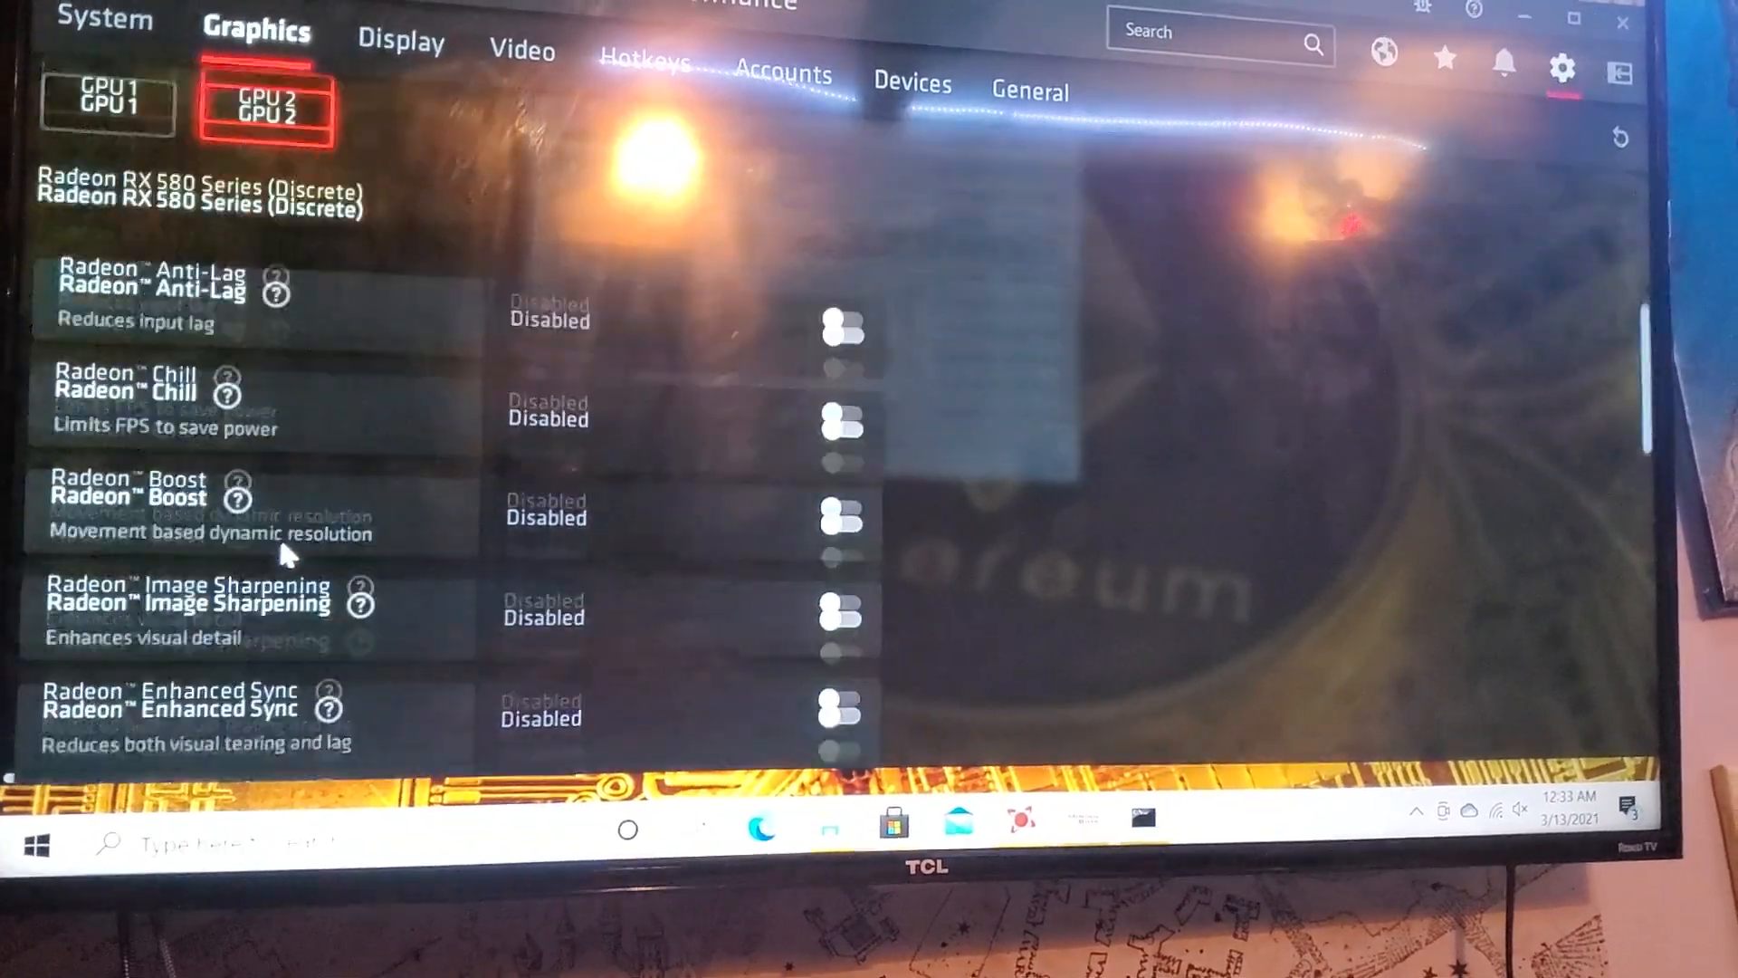
scroll(down, 3)
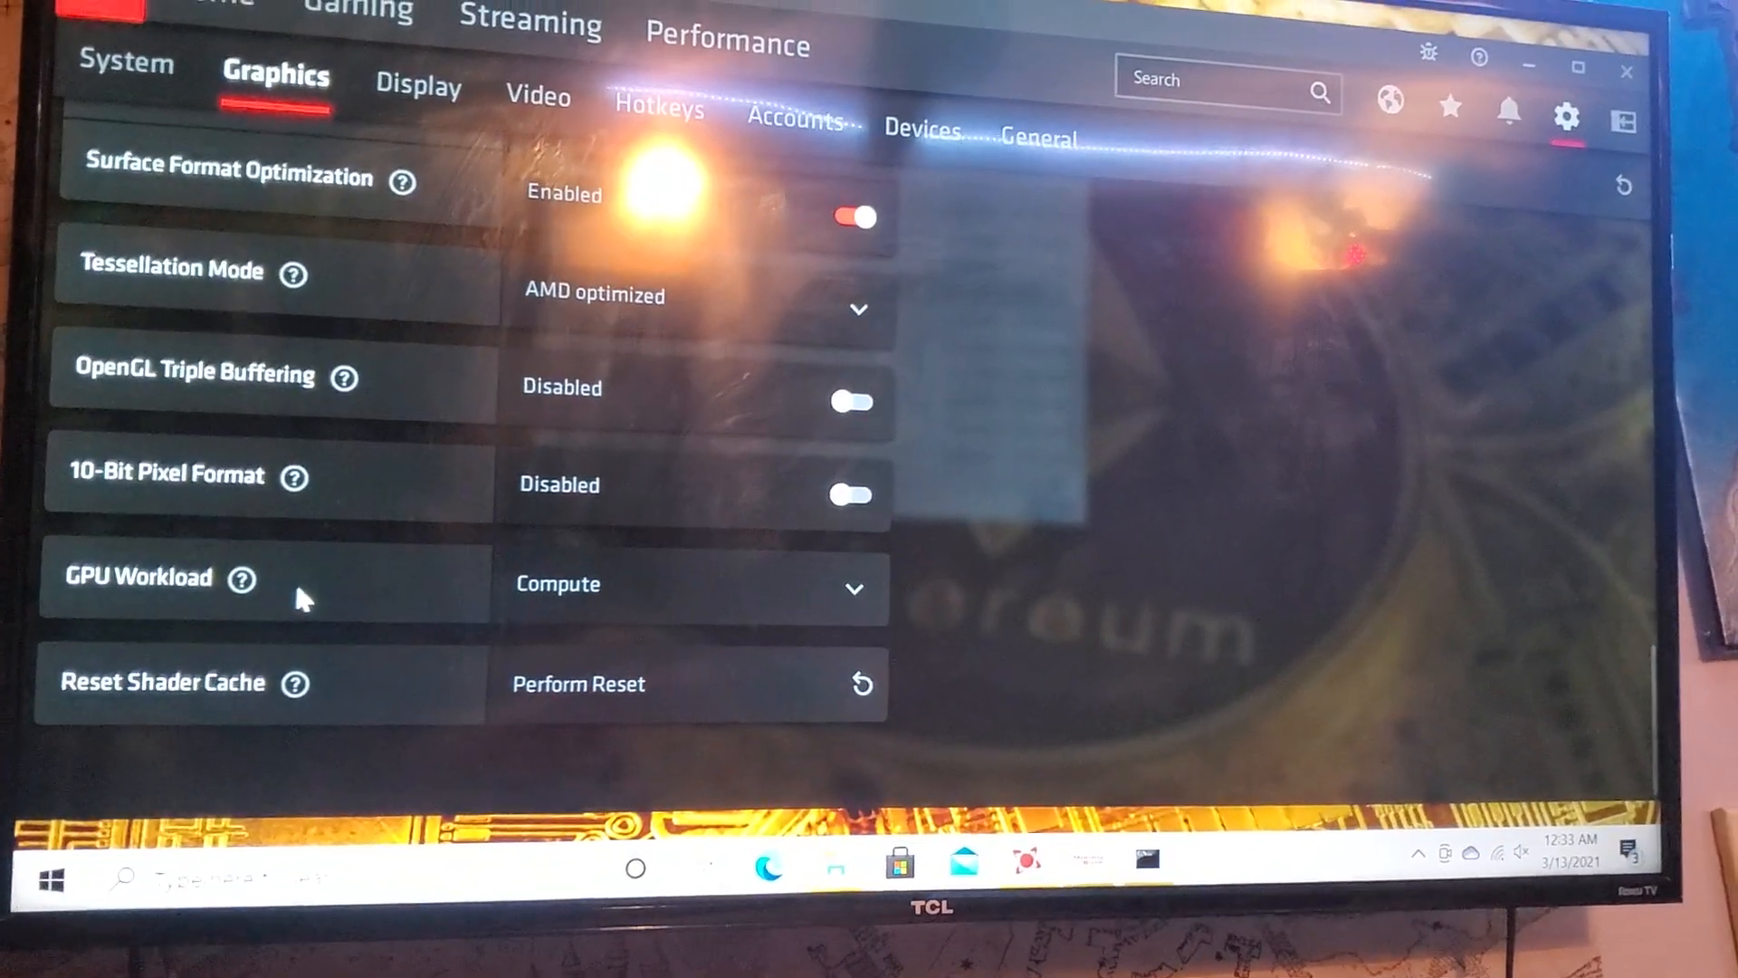